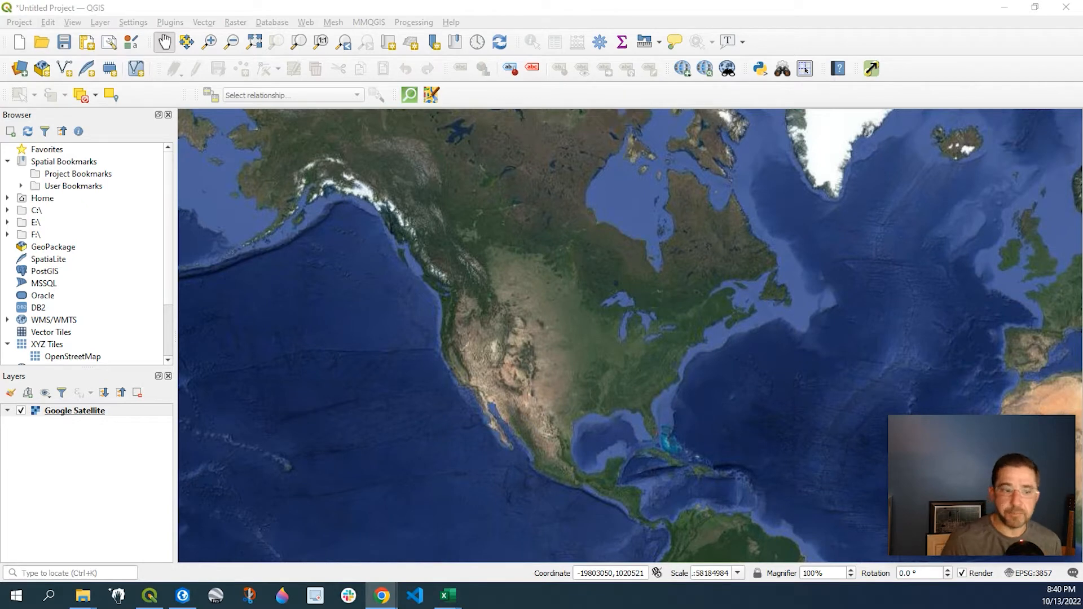
Browse the Layer menu's Add Layer options, briefly glancing at the Settings menu
{"action": "left_click", "coordinate": [99, 22]}
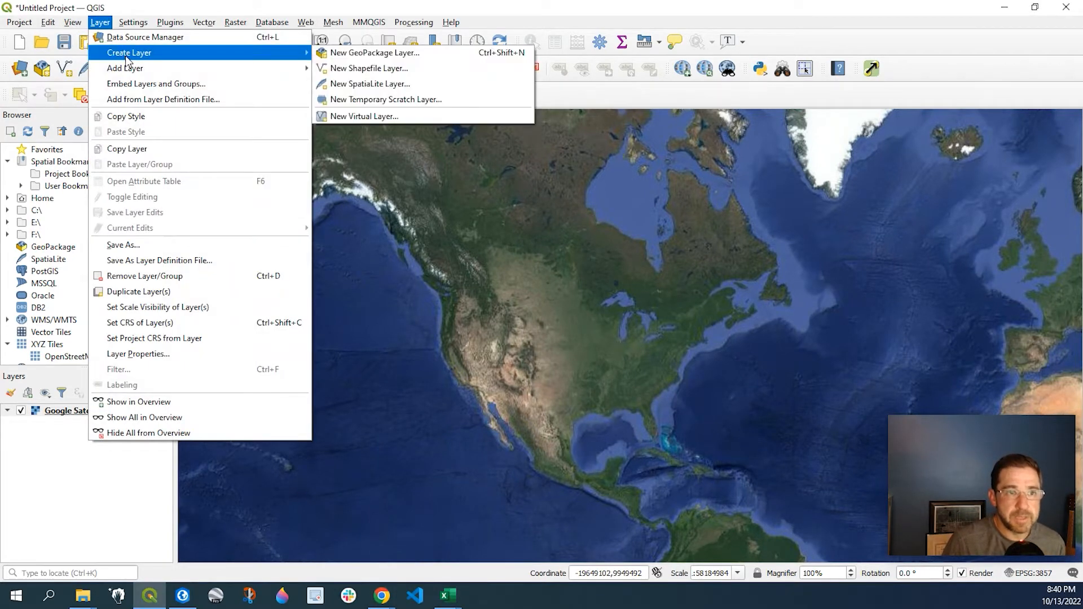
{"action": "mouse_move", "coordinate": [124, 68]}
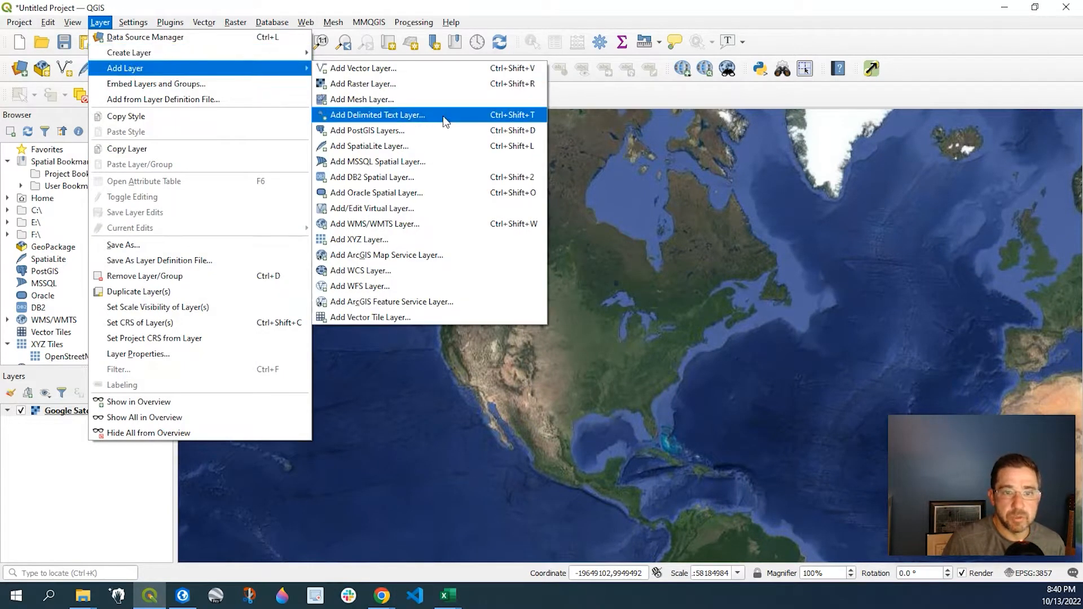
{"action": "left_click", "coordinate": [133, 22]}
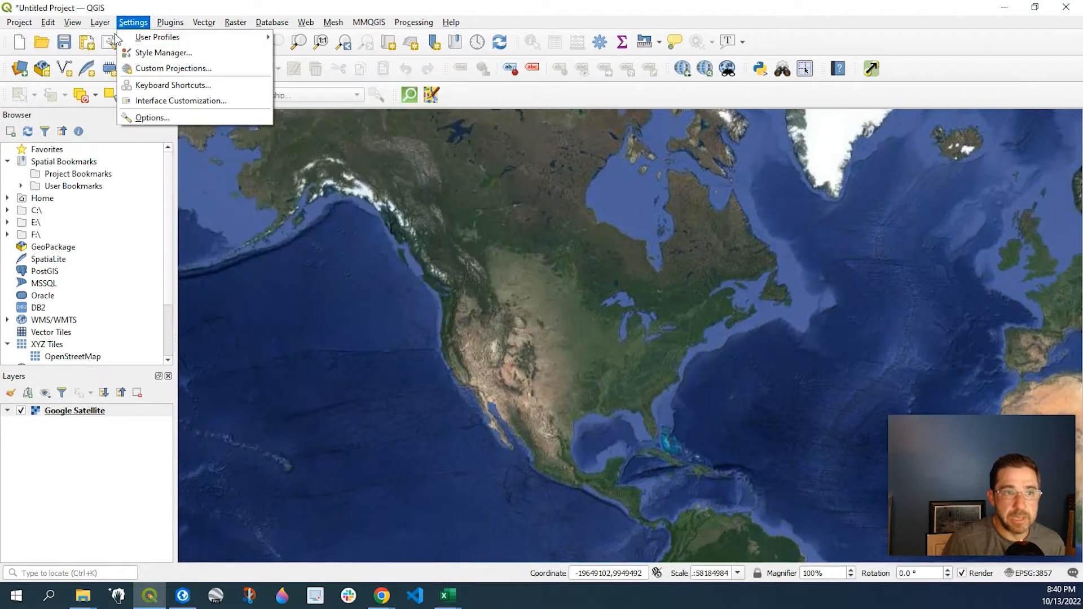
{"action": "left_click", "coordinate": [99, 22]}
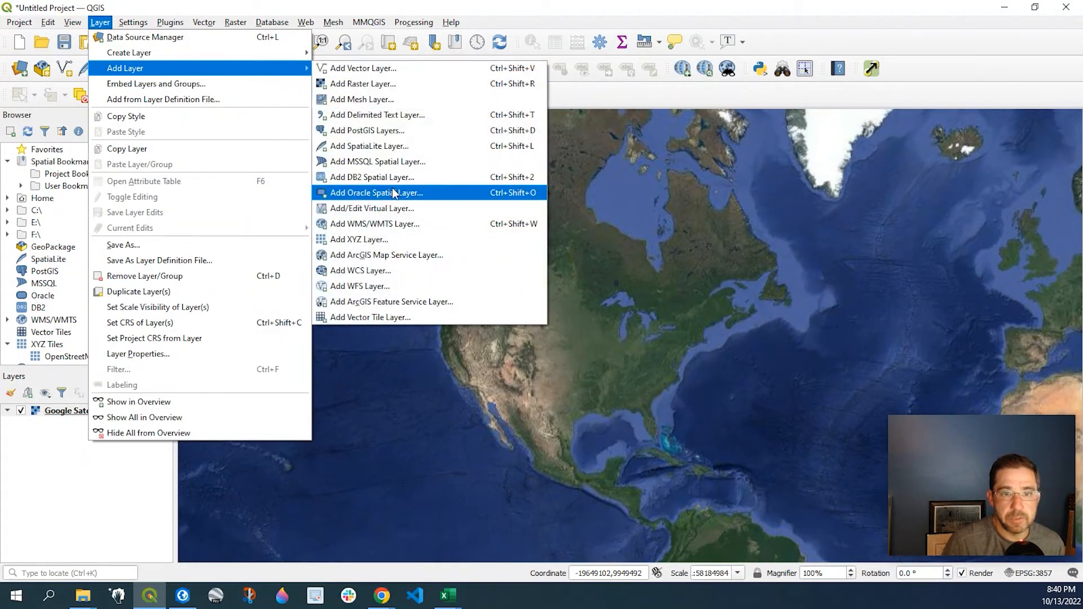
{"action": "mouse_move", "coordinate": [376, 114]}
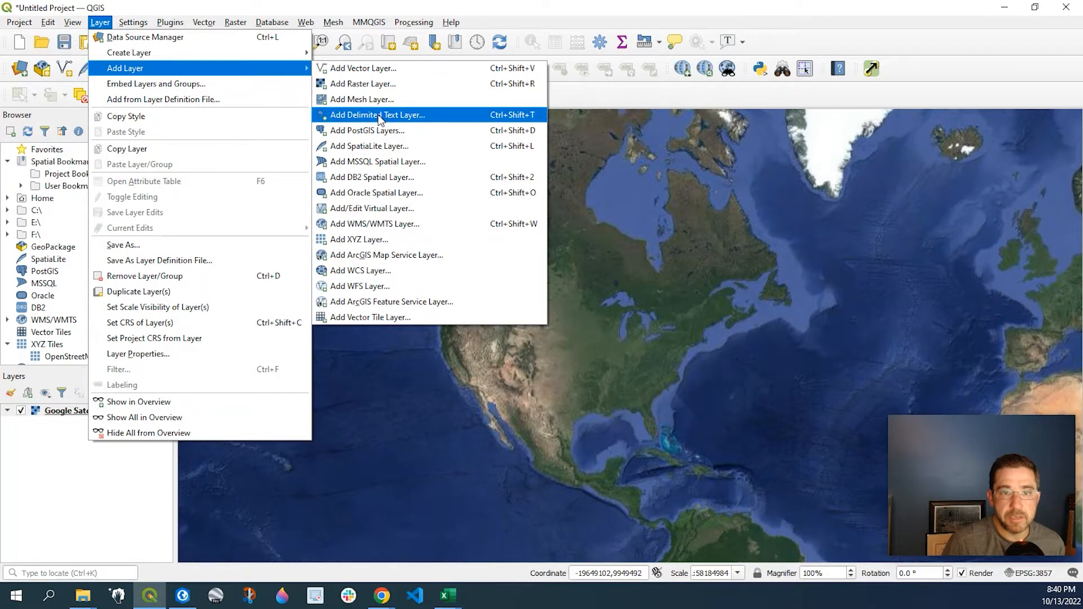
Import Sample_xy_data.csv as a delimited text layer with Long as X and Lat as Y
{"action": "left_click", "coordinate": [376, 115]}
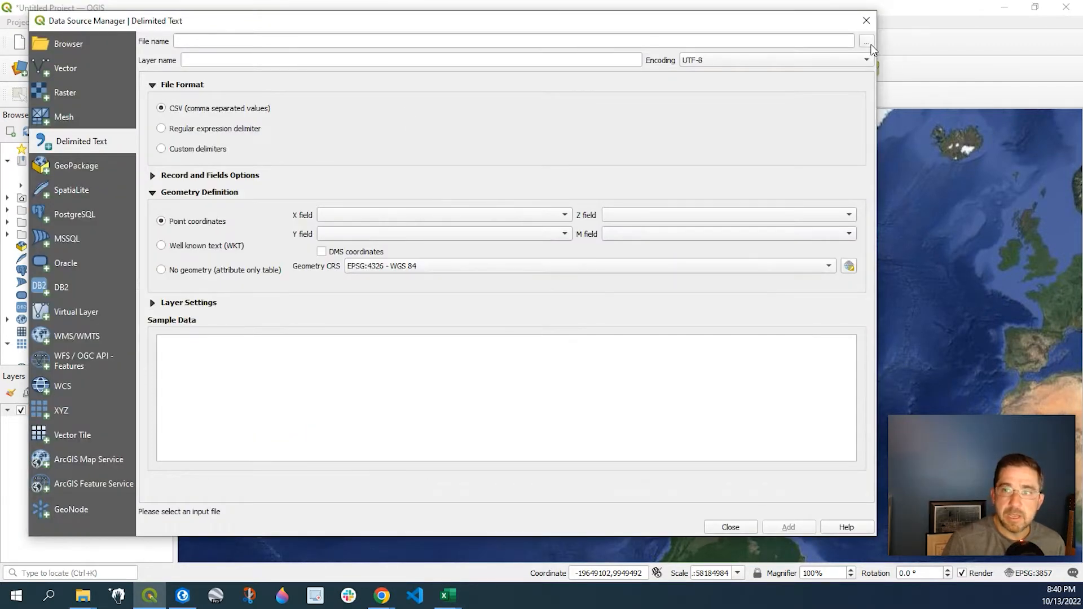
{"action": "left_click", "coordinate": [867, 41]}
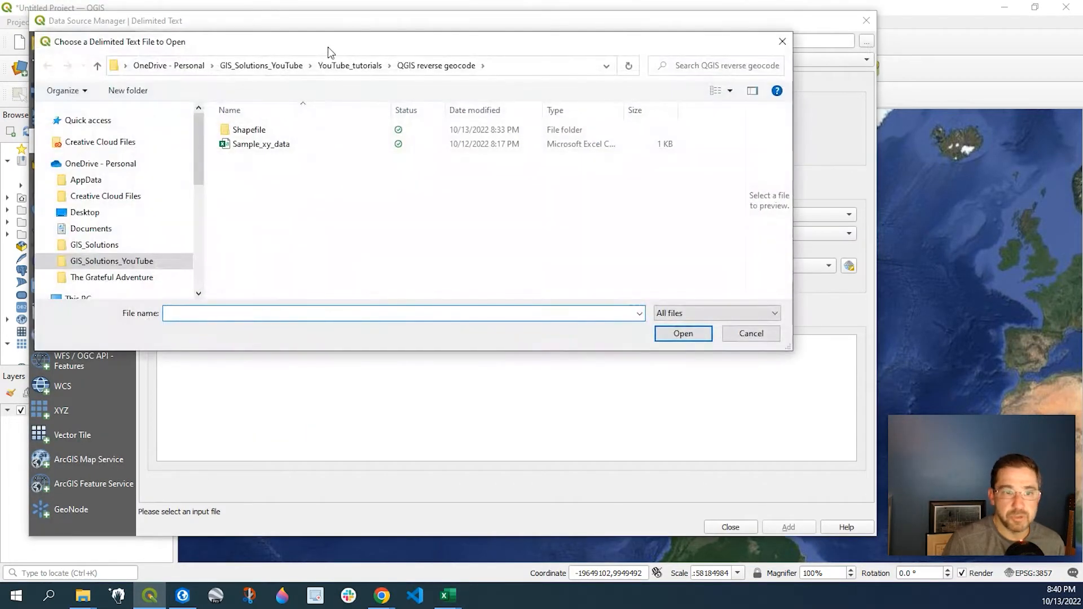
{"action": "left_click", "coordinate": [261, 144]}
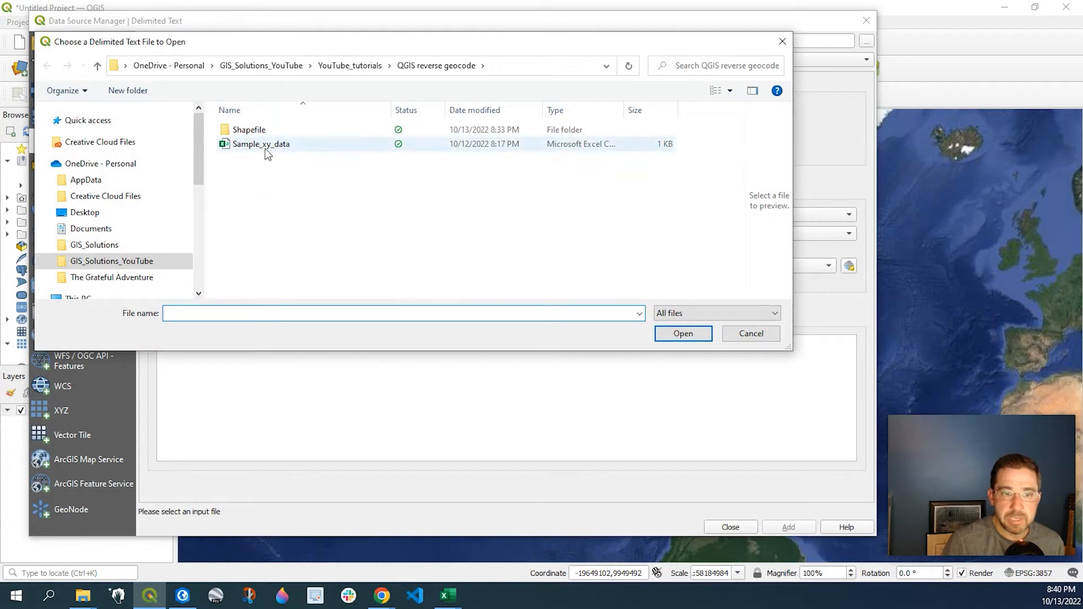
{"action": "left_click", "coordinate": [260, 144]}
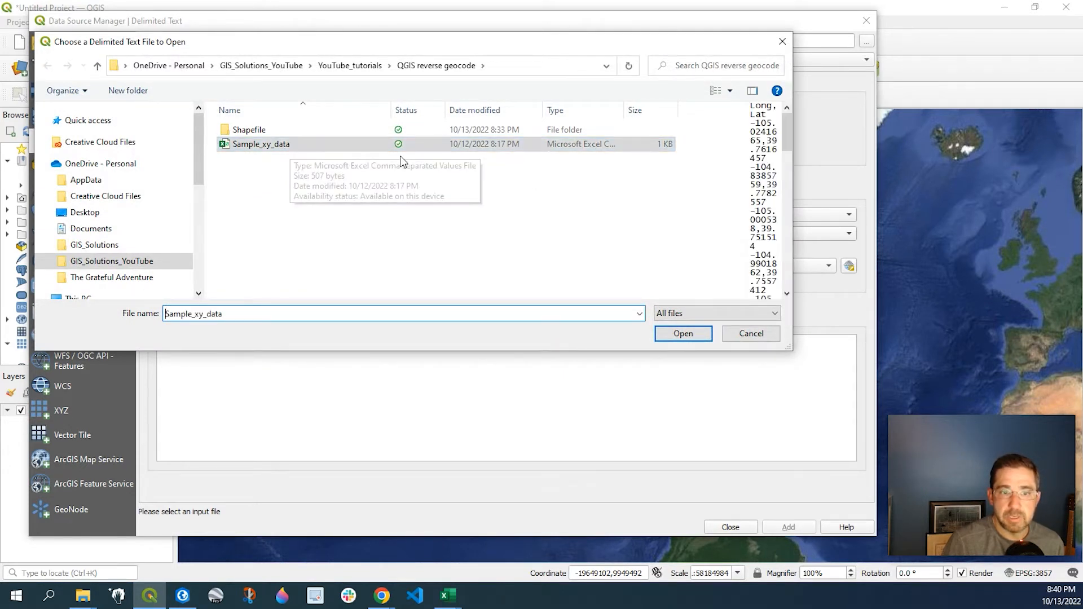
{"action": "mouse_move", "coordinate": [615, 197]}
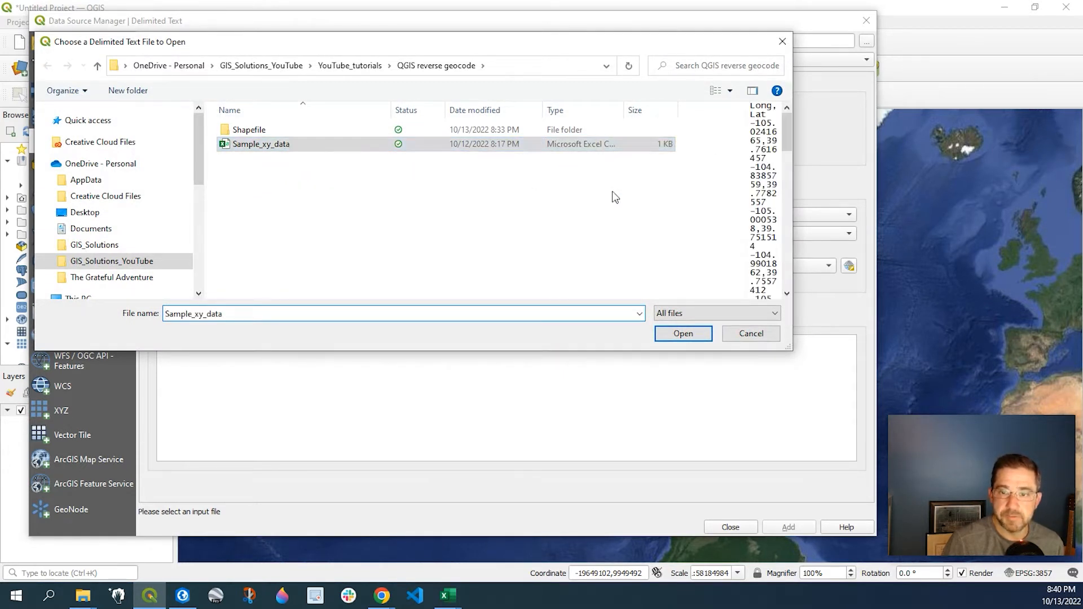
{"action": "left_click", "coordinate": [683, 334]}
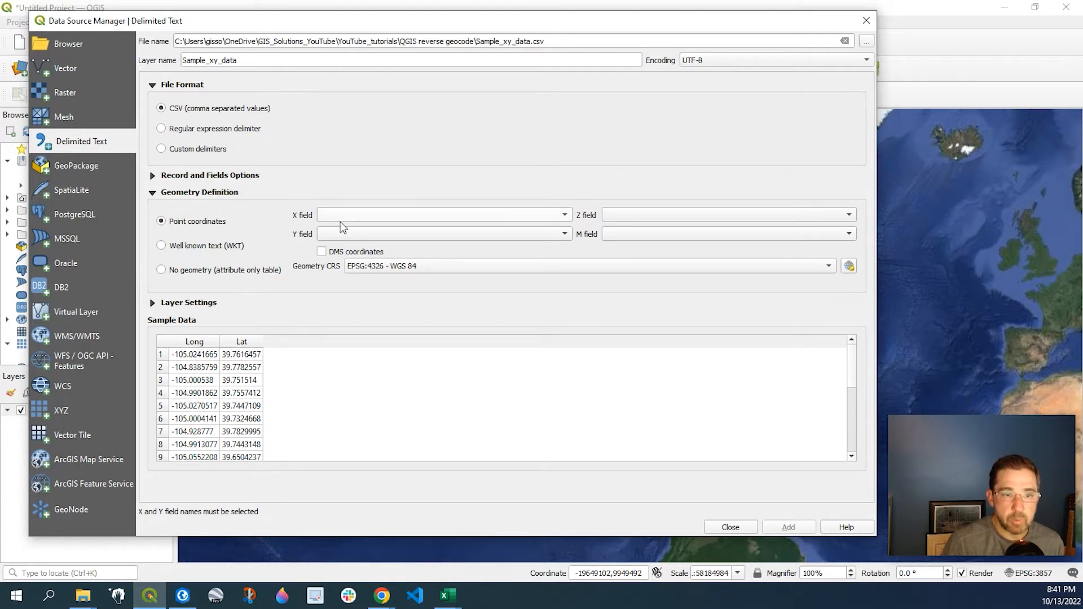
{"action": "left_click", "coordinate": [443, 215]}
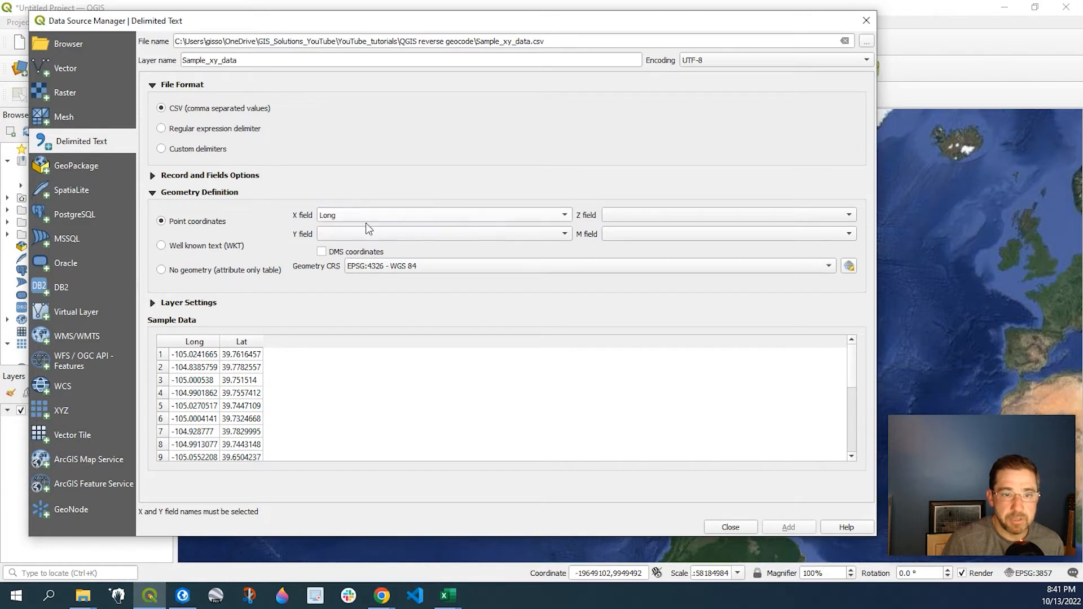
{"action": "left_click", "coordinate": [442, 233]}
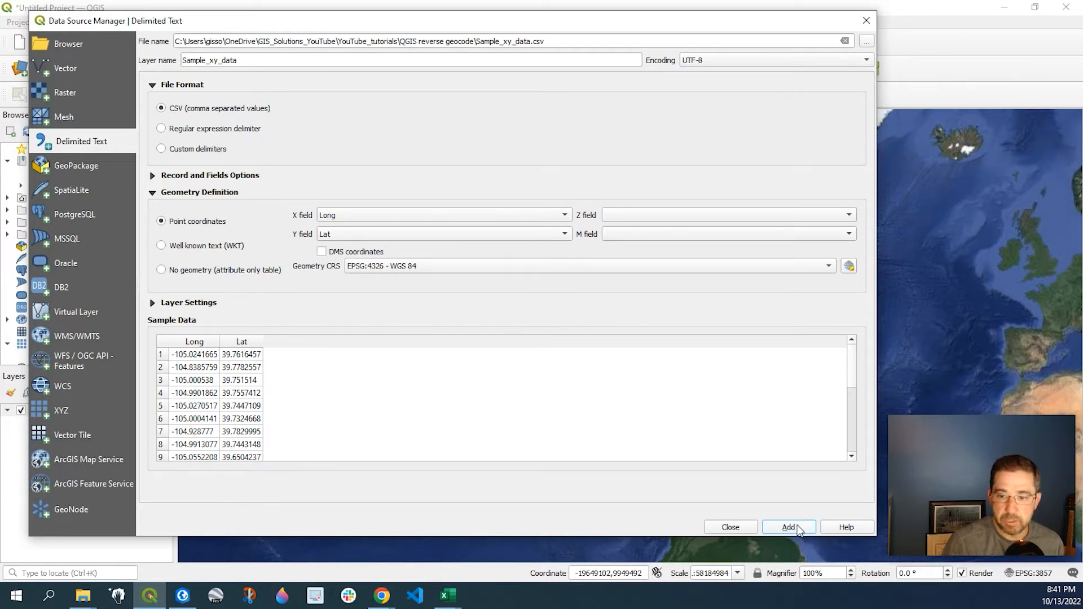
Add the Sample_xy_data points and zoom to the layer's extent over Denver
{"action": "left_click", "coordinate": [789, 527]}
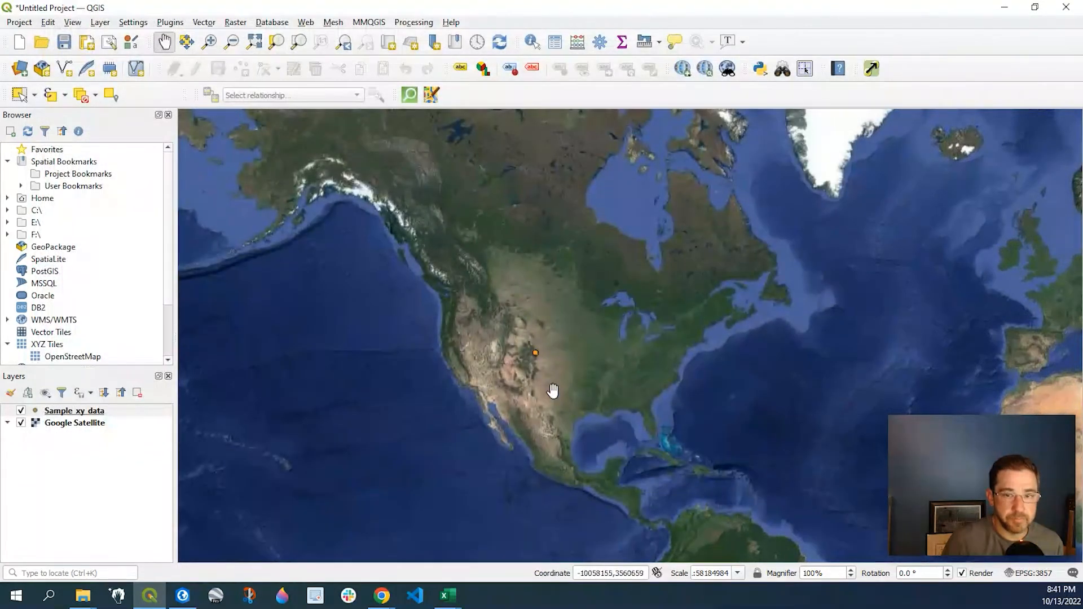
{"action": "left_click_drag", "start_coordinate": [553, 391], "coordinate": [567, 325]}
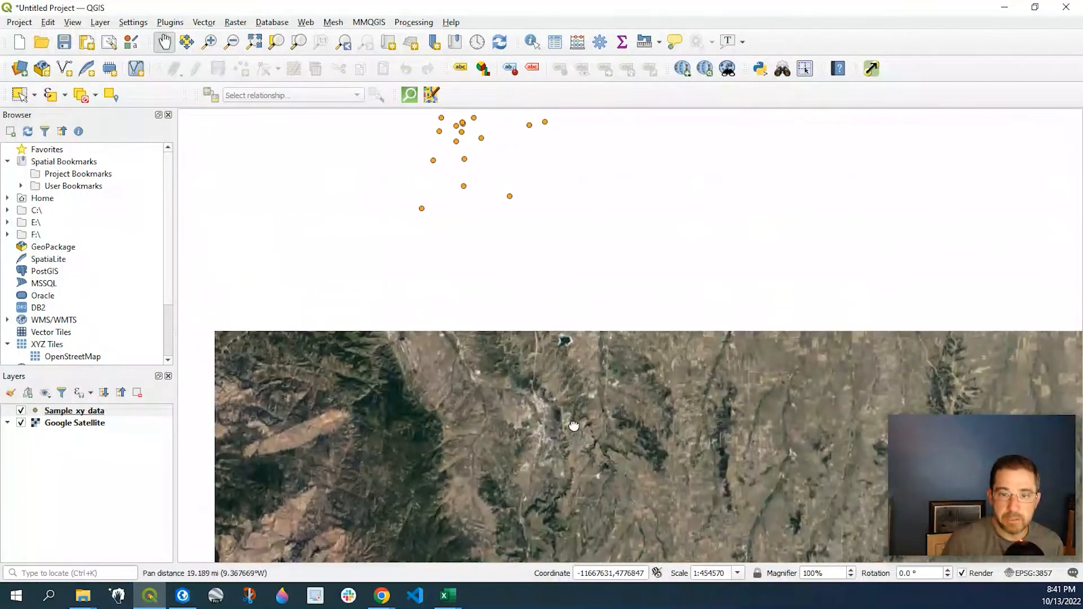
{"action": "left_click_drag", "start_coordinate": [573, 425], "coordinate": [483, 321]}
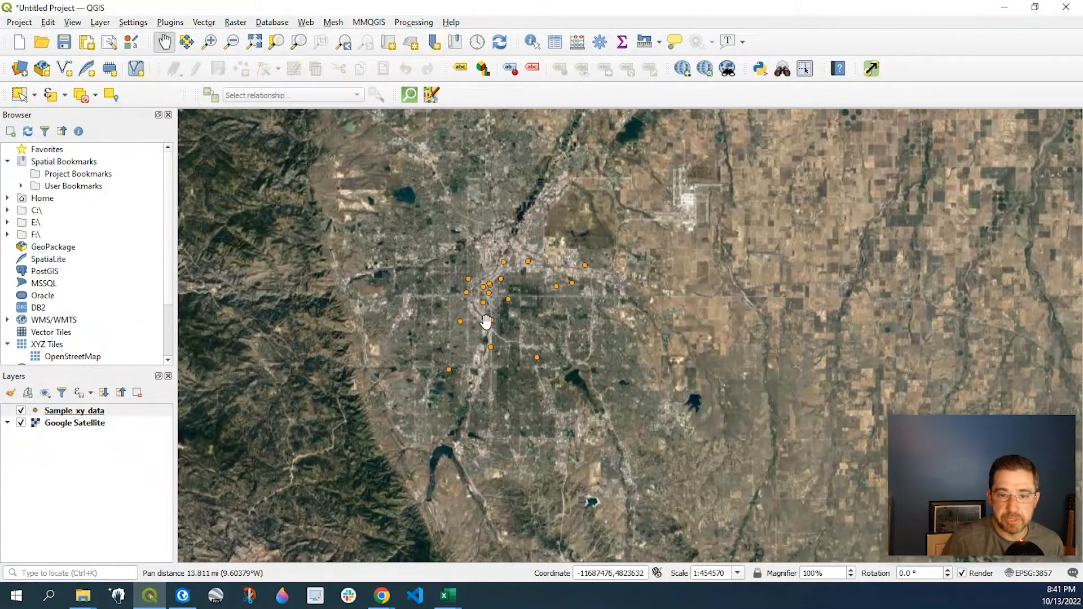
{"action": "right_click", "coordinate": [74, 410]}
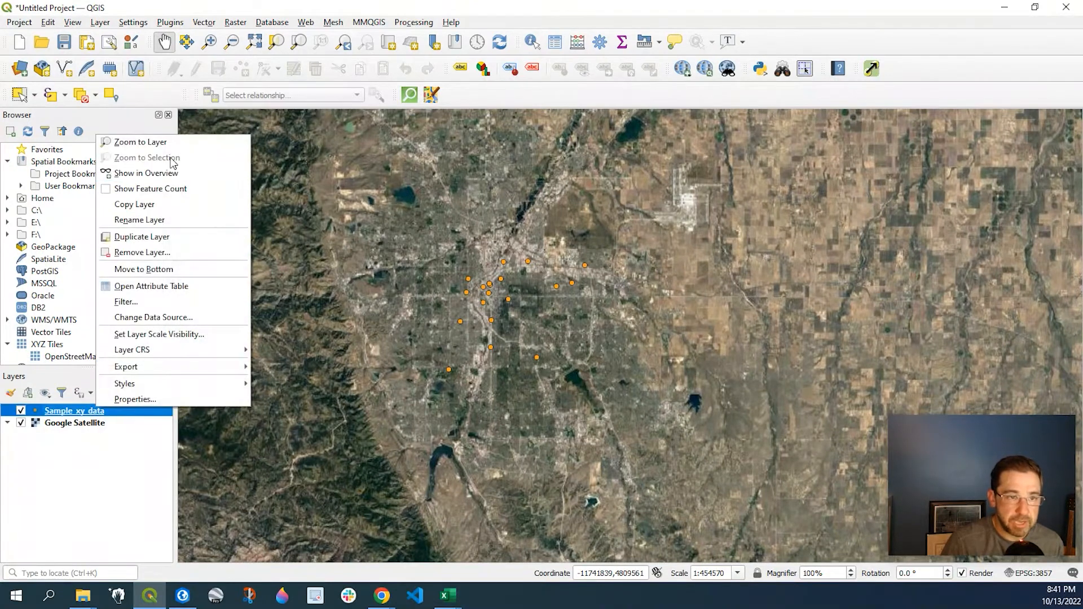
{"action": "left_click", "coordinate": [150, 285]}
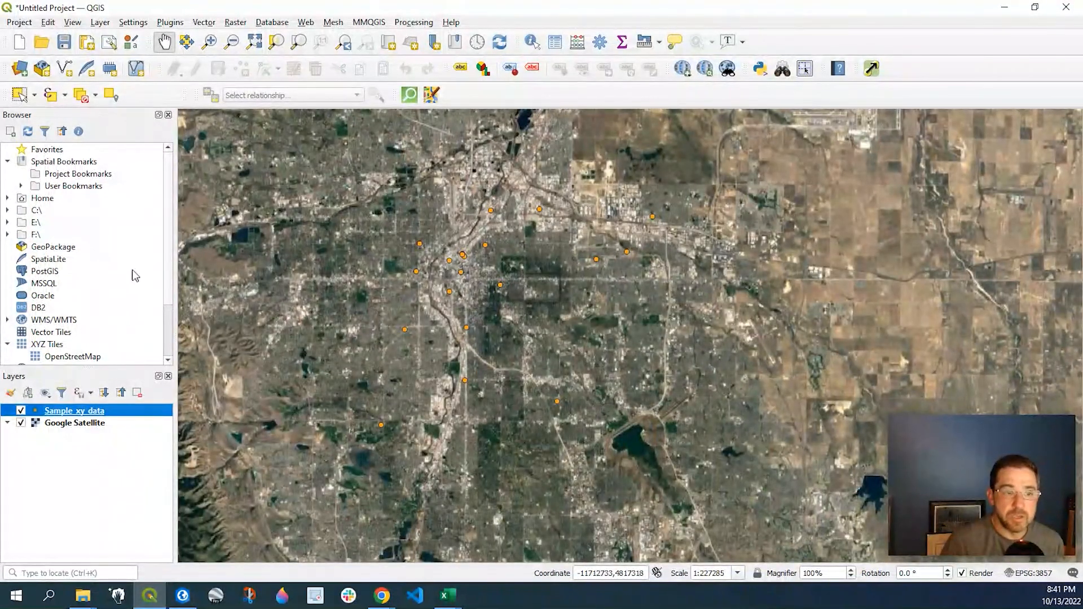
Launch MMQGIS Geocode > Reverse Geocode
{"action": "left_click", "coordinate": [368, 22]}
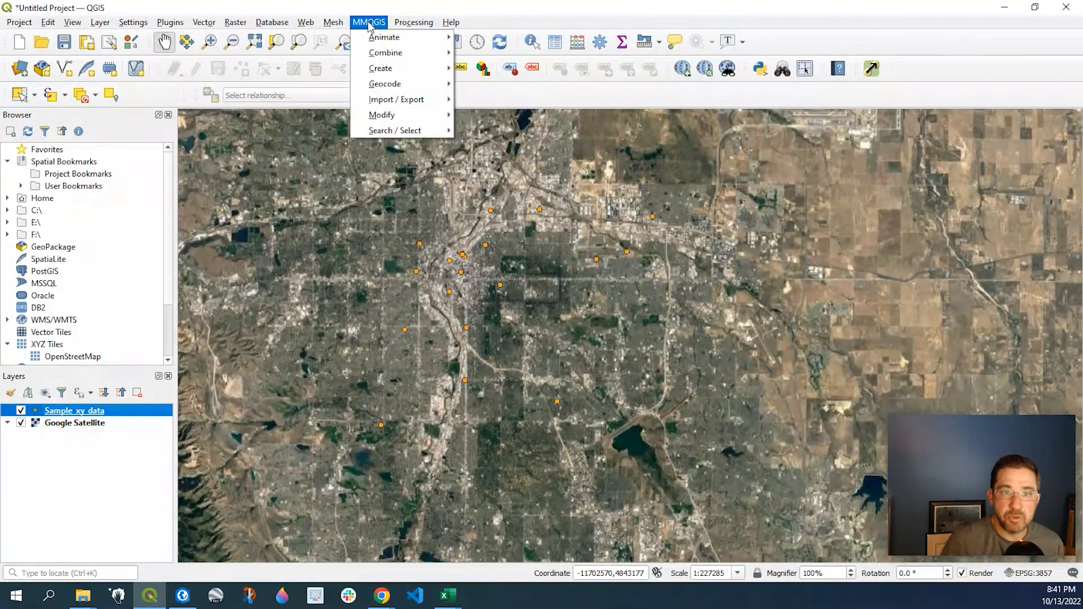
{"action": "mouse_move", "coordinate": [385, 83]}
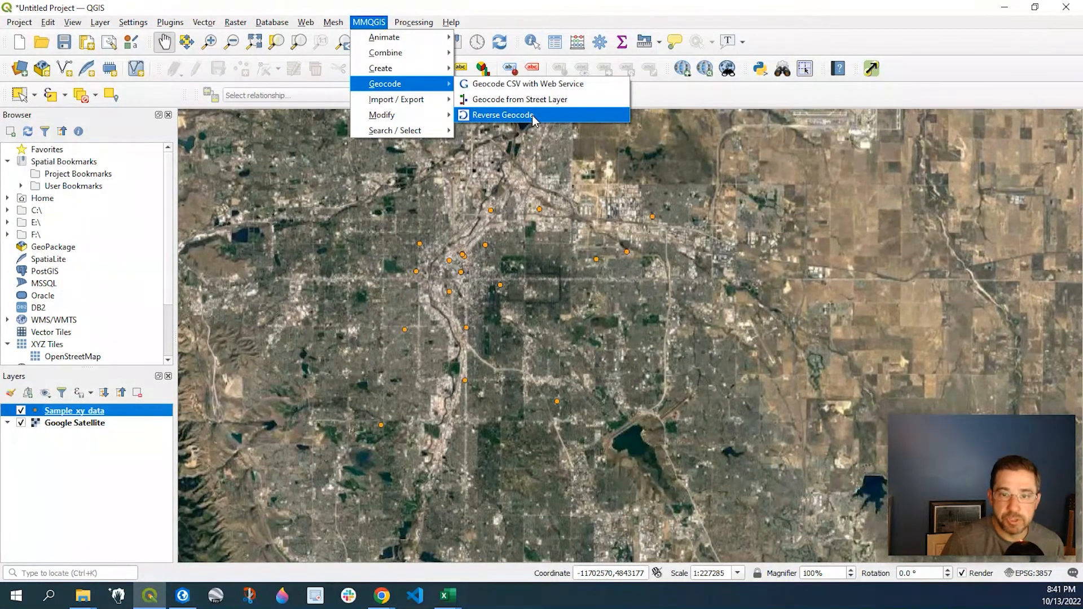
{"action": "left_click", "coordinate": [502, 115]}
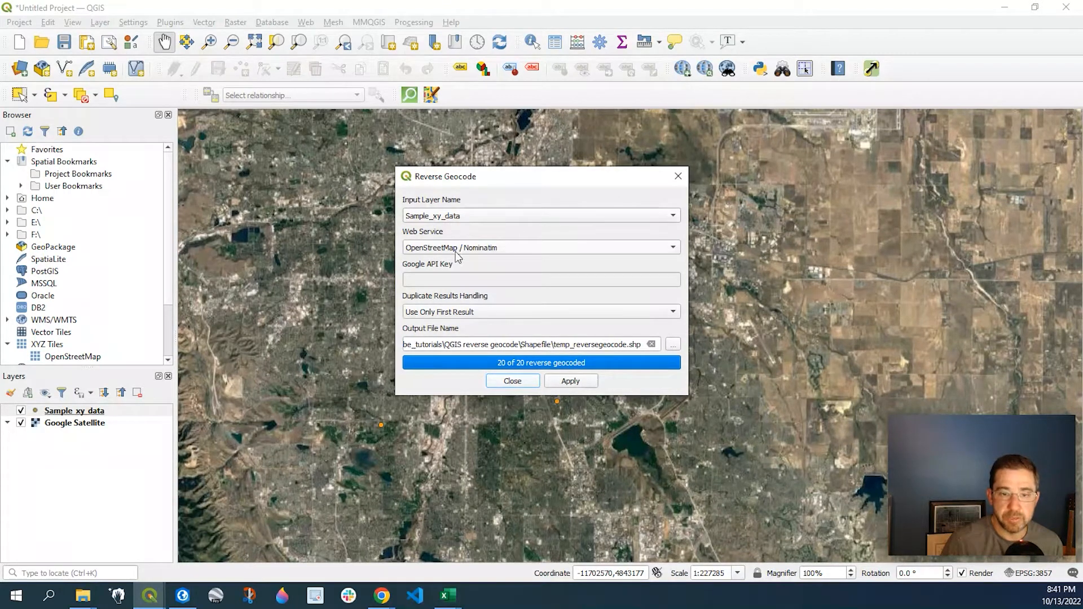
Reverse geocode via OpenStreetMap/Nominatim into temp1.shp, then close the dialog
{"action": "left_click", "coordinate": [541, 247]}
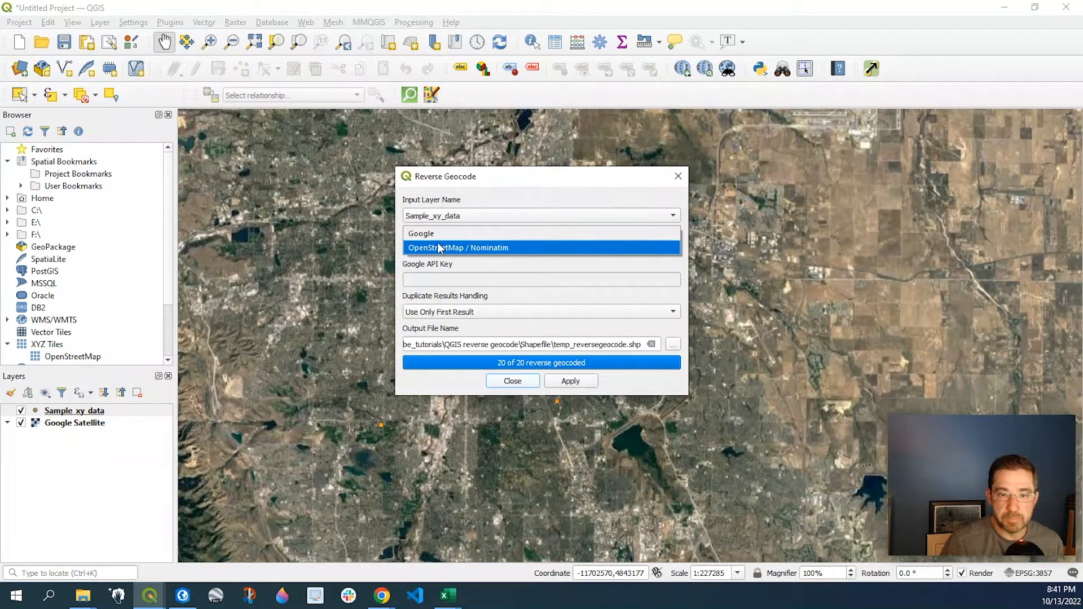
{"action": "left_click", "coordinate": [458, 247]}
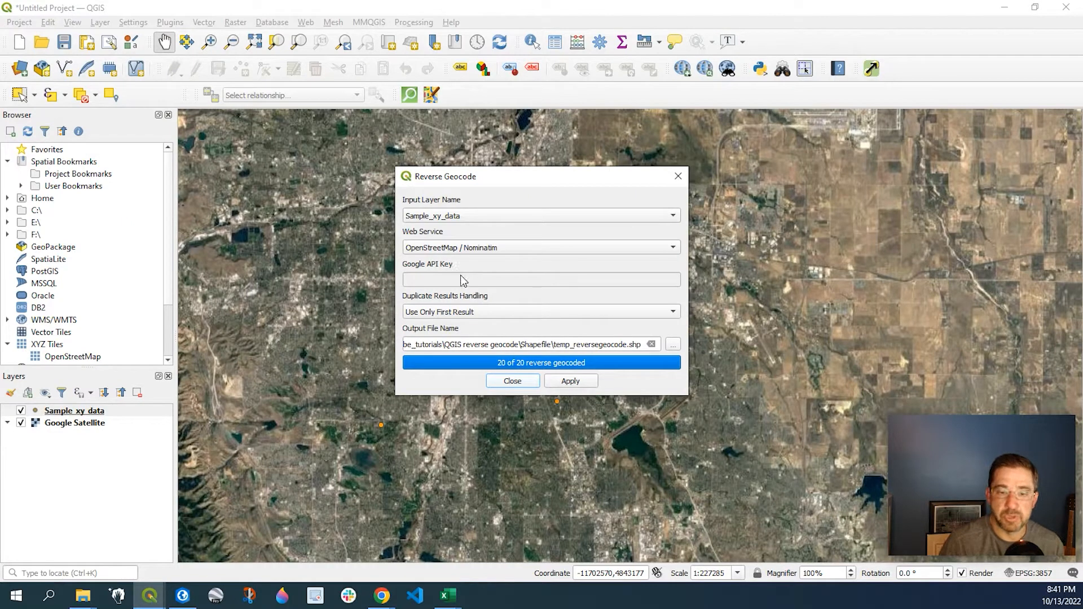
{"action": "mouse_move", "coordinate": [653, 366]}
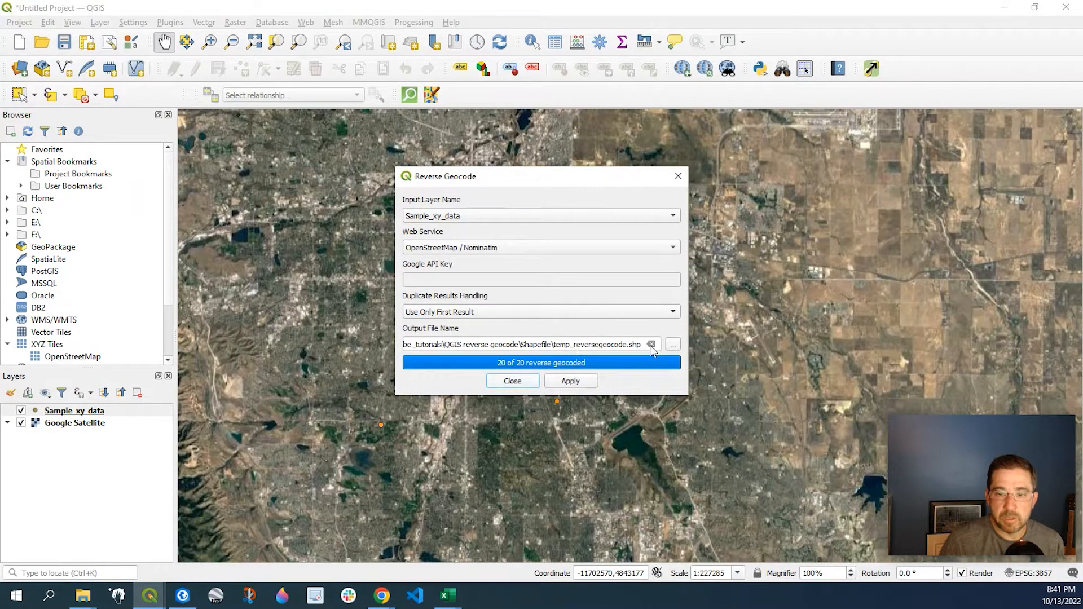
{"action": "left_click", "coordinate": [650, 344]}
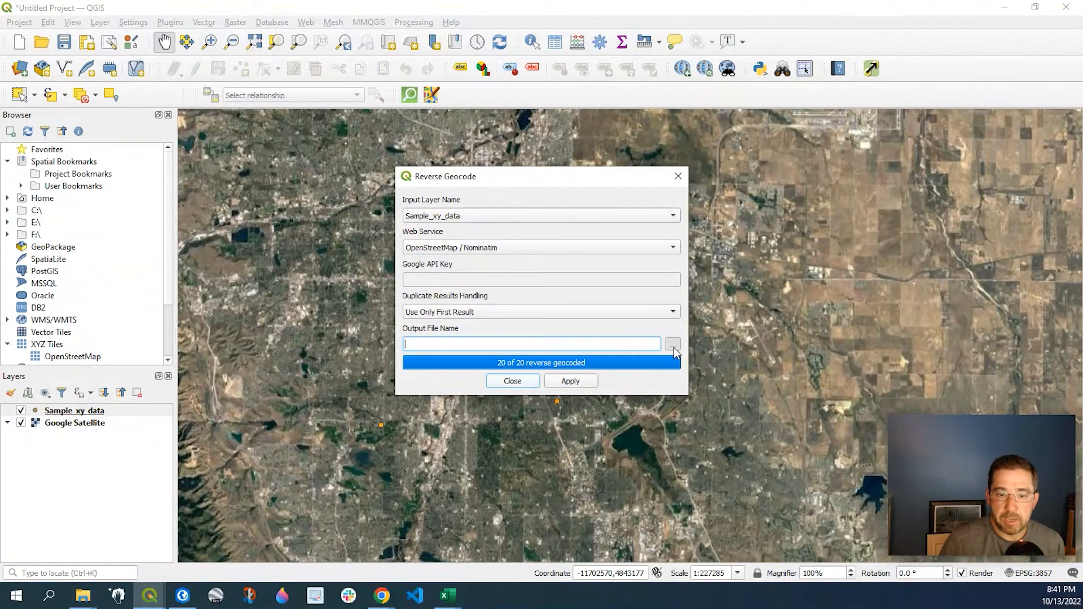
{"action": "left_click", "coordinate": [671, 344]}
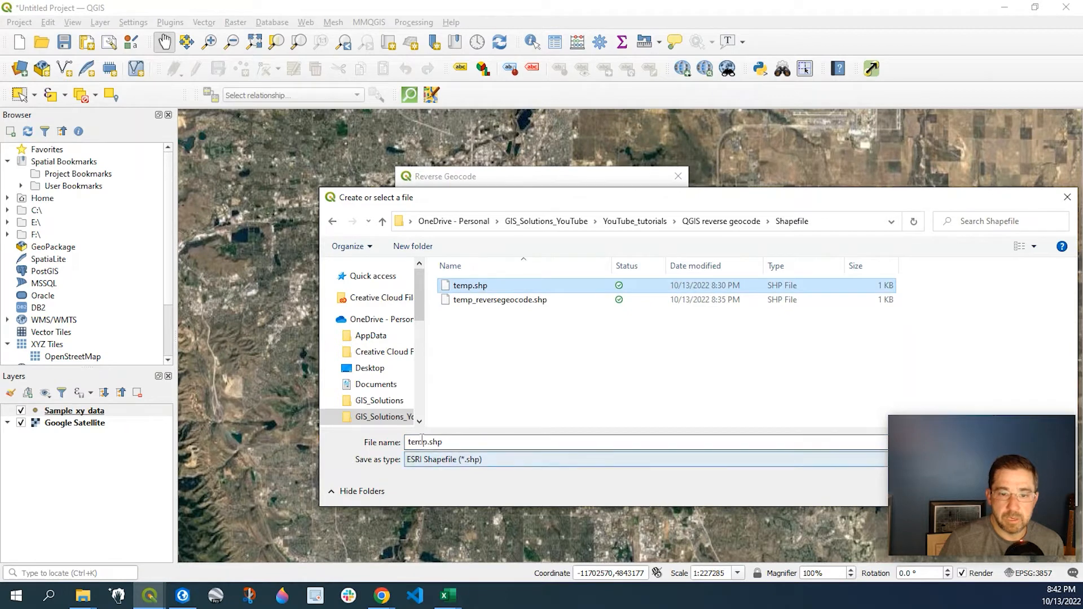
{"action": "left_click", "coordinate": [503, 441]}
{"action": "type", "text": "1"}
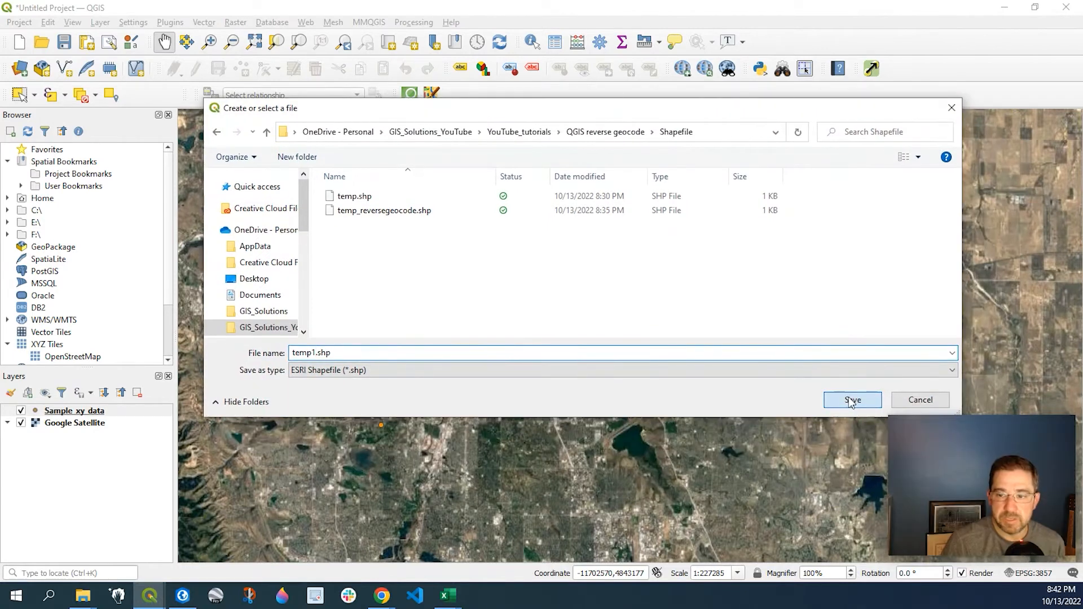
{"action": "left_click", "coordinate": [852, 400]}
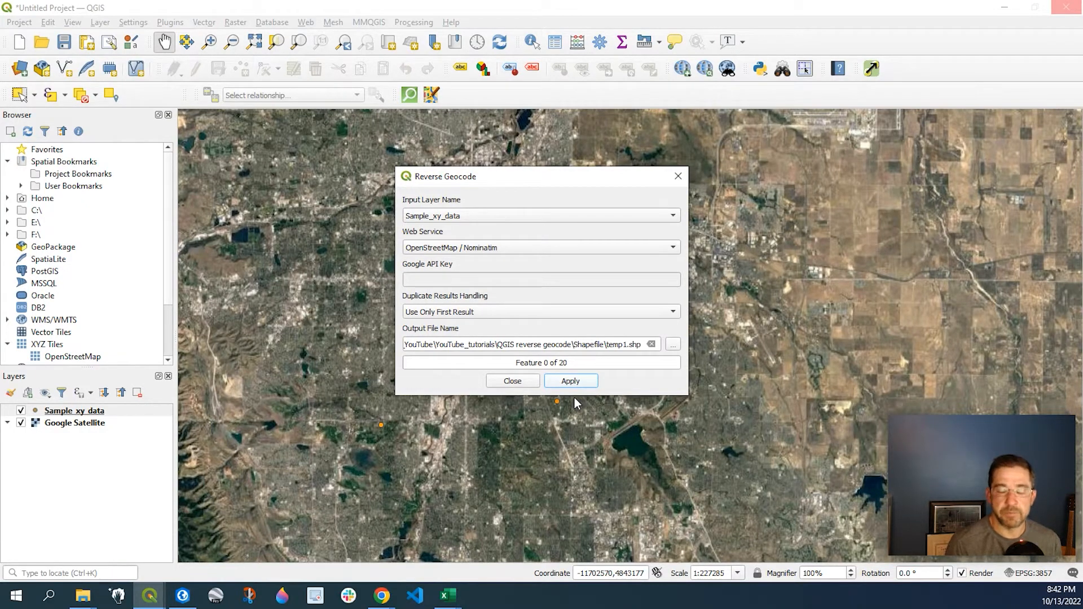
{"action": "left_click", "coordinate": [570, 381]}
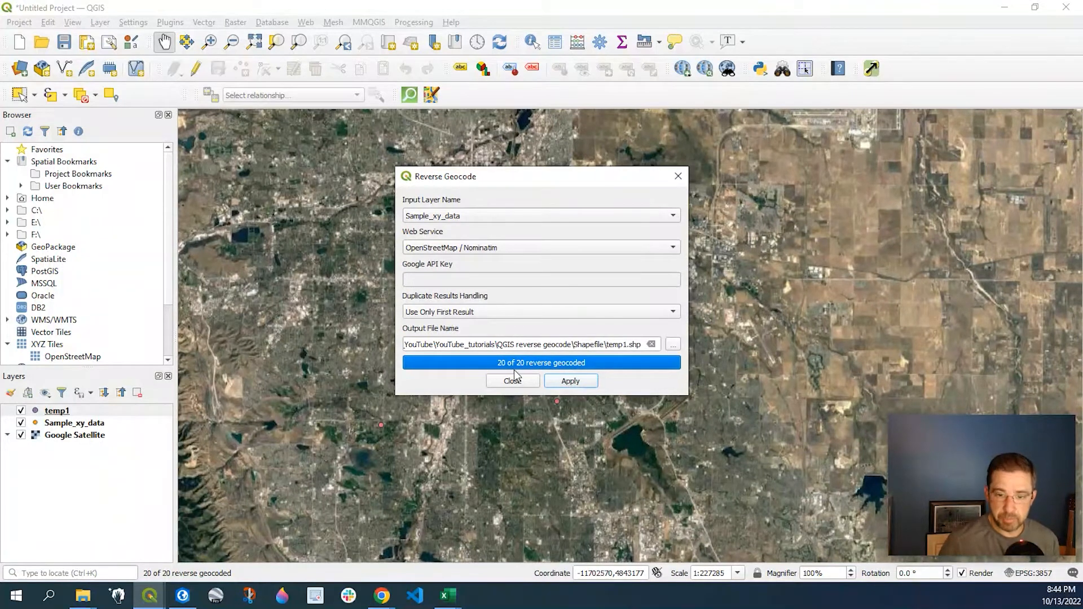
{"action": "left_click", "coordinate": [513, 381]}
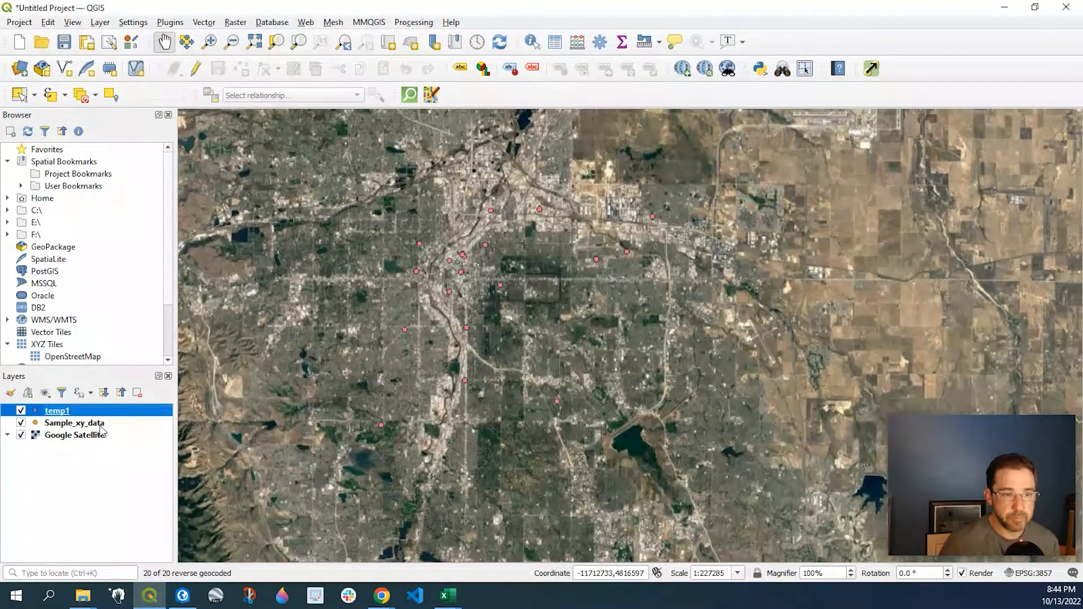
Review temp1's attribute table of 20 Denver street addresses, then close it
{"action": "right_click", "coordinate": [56, 411]}
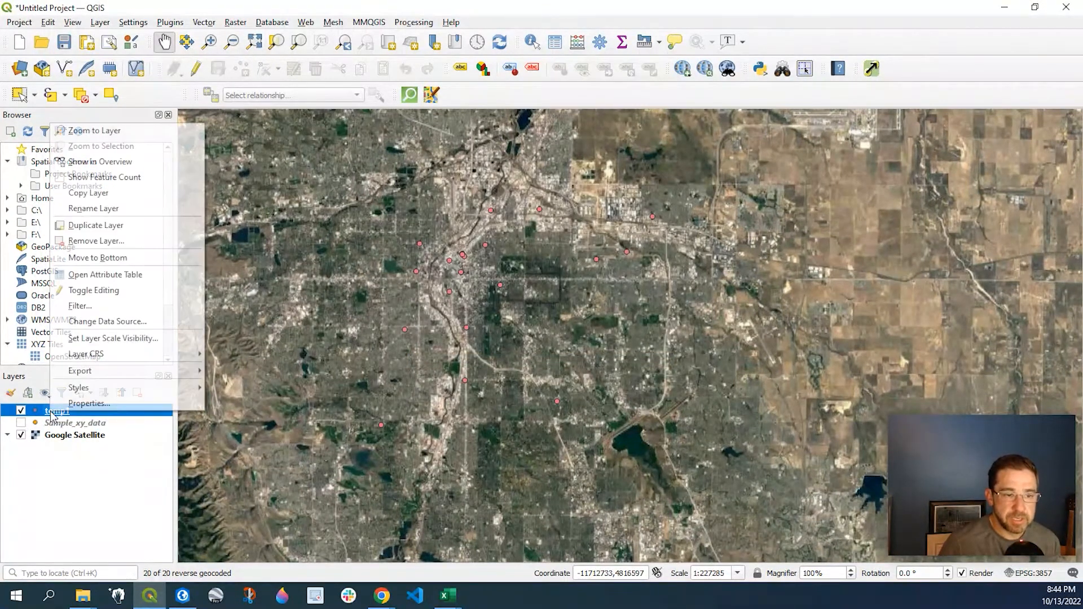
{"action": "mouse_move", "coordinate": [98, 257]}
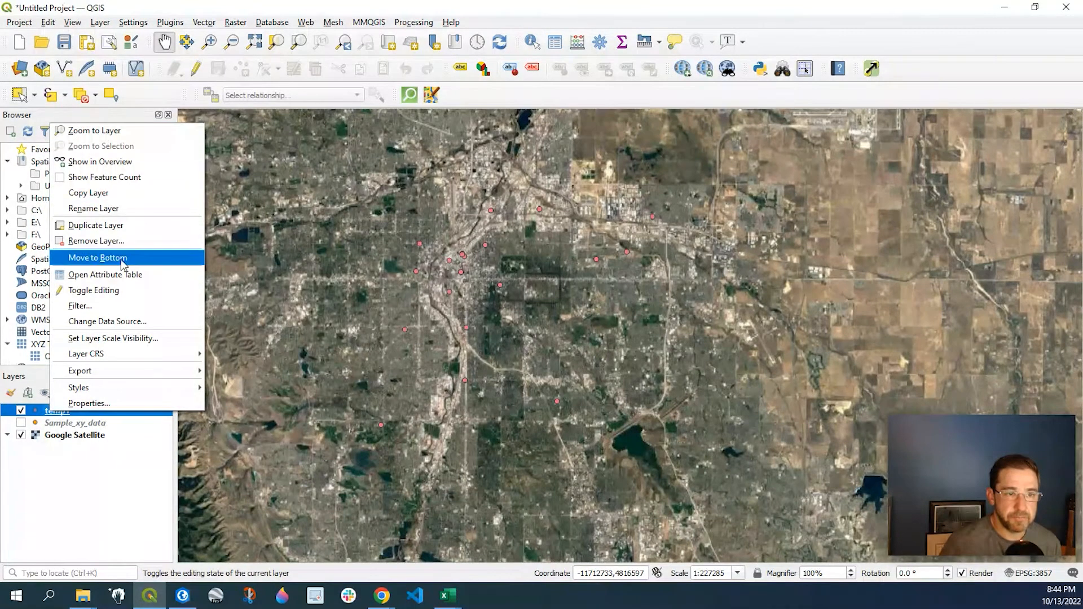
{"action": "left_click", "coordinate": [106, 275]}
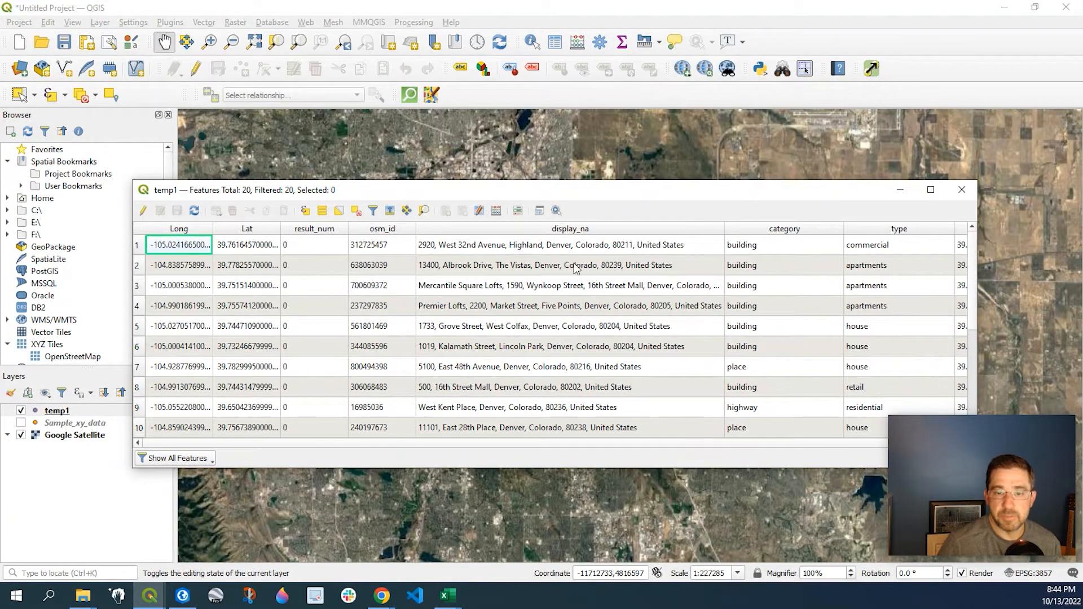
{"action": "mouse_move", "coordinate": [467, 250]}
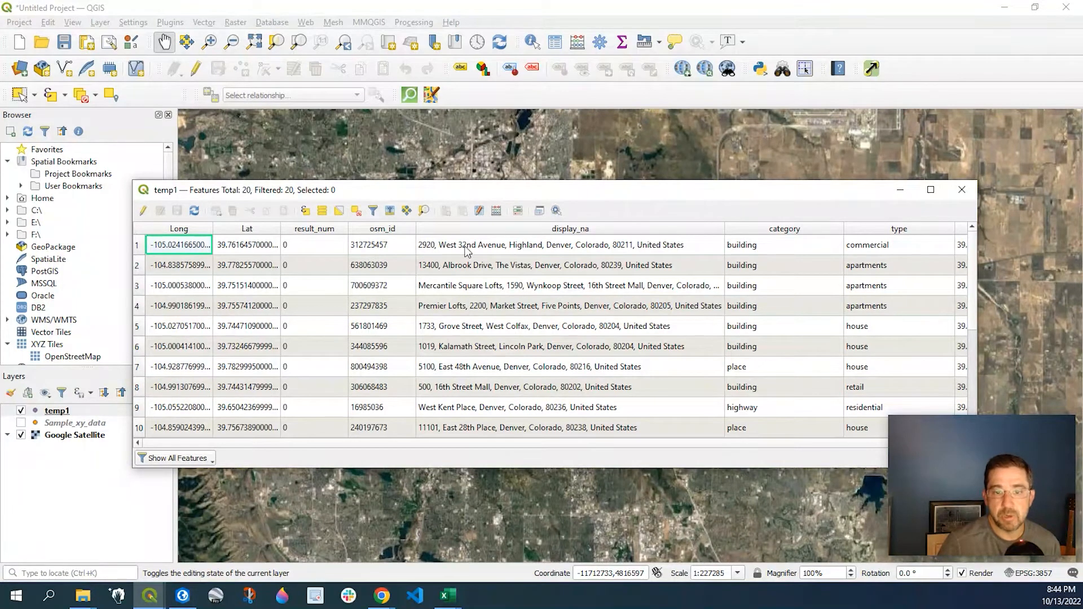
{"action": "mouse_move", "coordinate": [665, 262]}
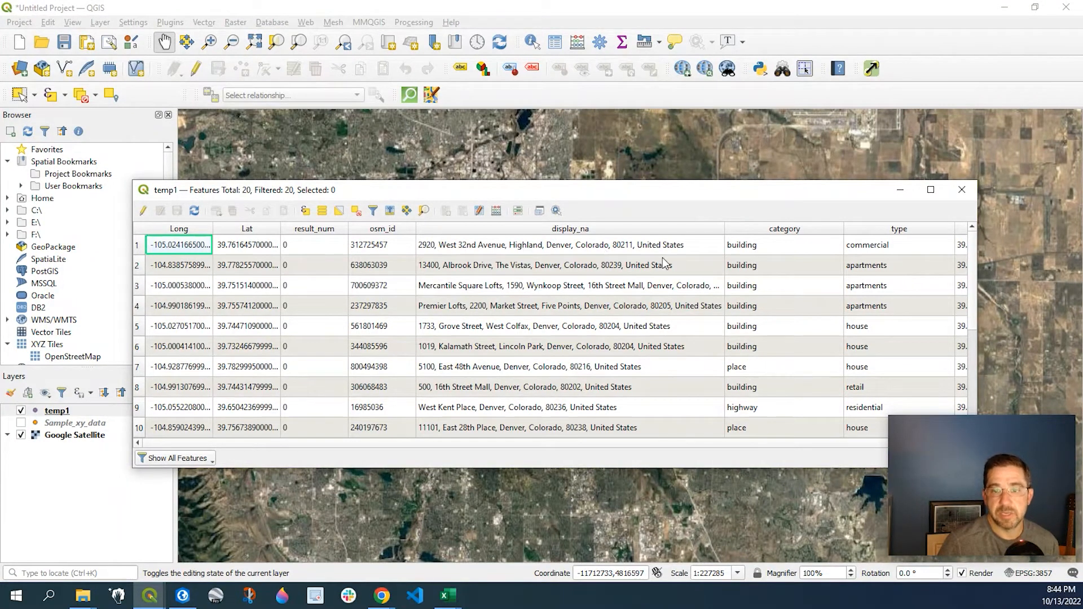
{"action": "mouse_move", "coordinate": [643, 308]}
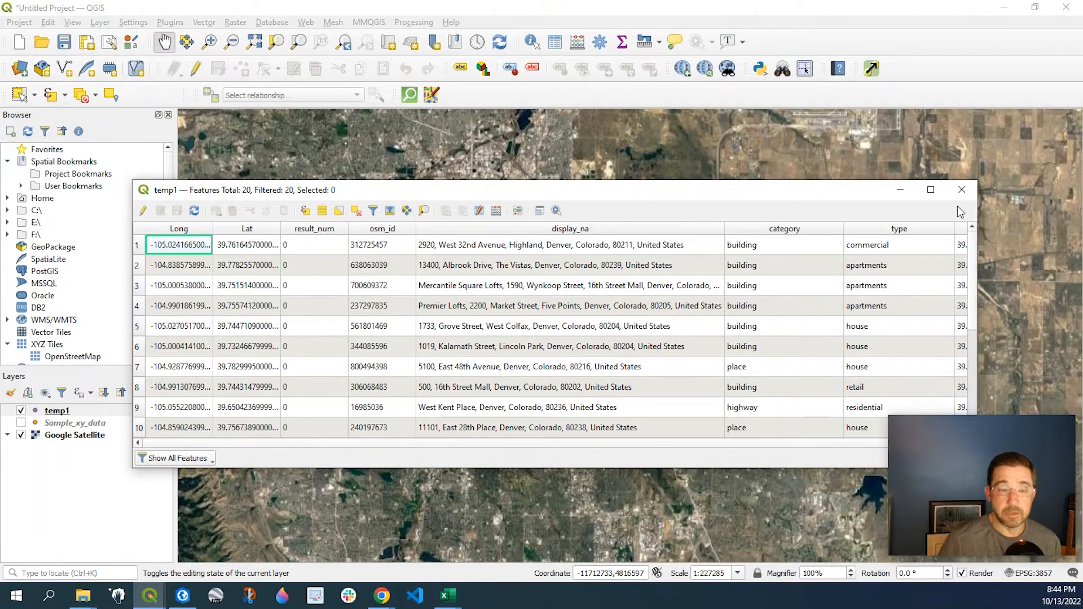
{"action": "left_click", "coordinate": [960, 190]}
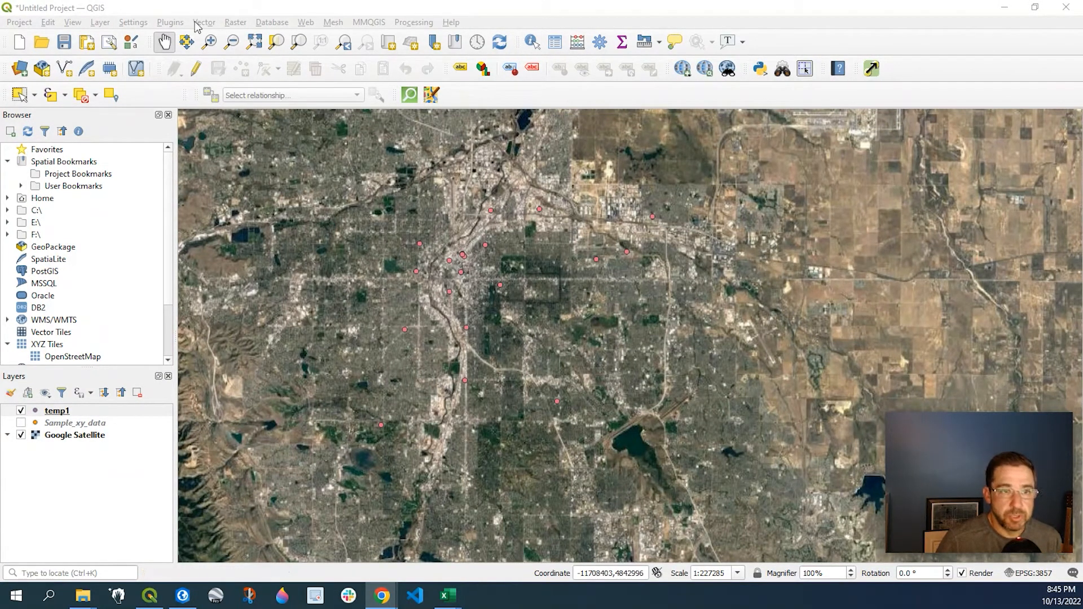
Create a Point-geometry shapefile layer saved as Temp_point_layer
{"action": "left_click", "coordinate": [100, 22]}
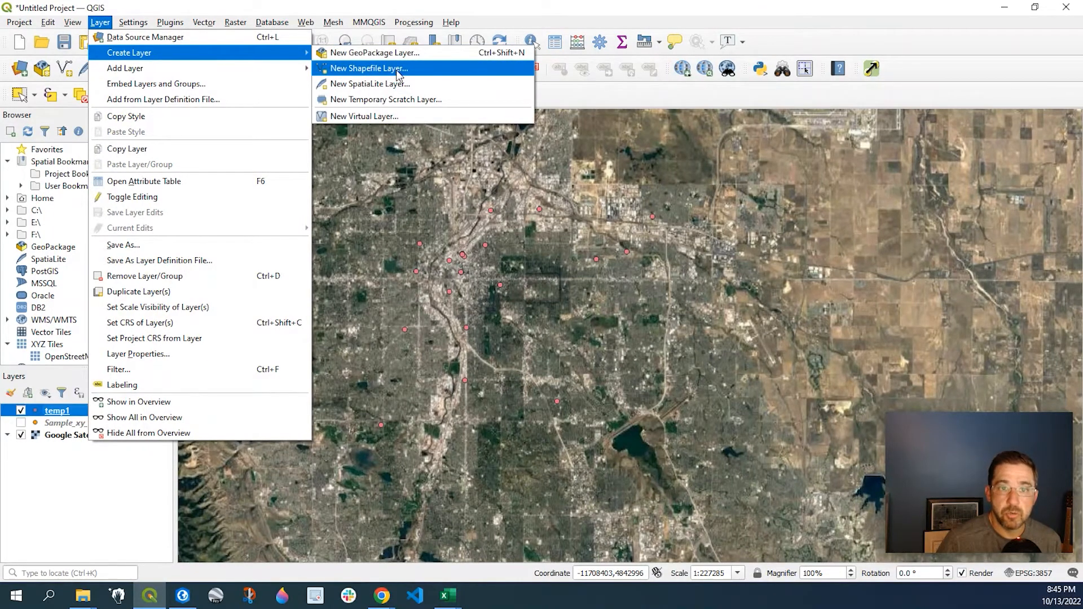
{"action": "left_click", "coordinate": [369, 68]}
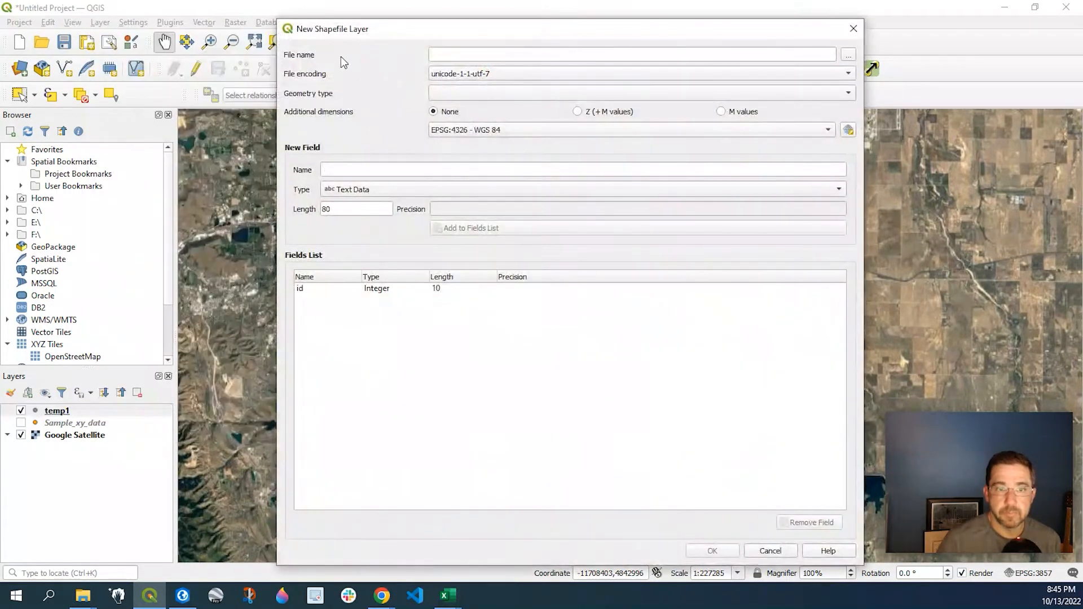
{"action": "left_click", "coordinate": [847, 55]}
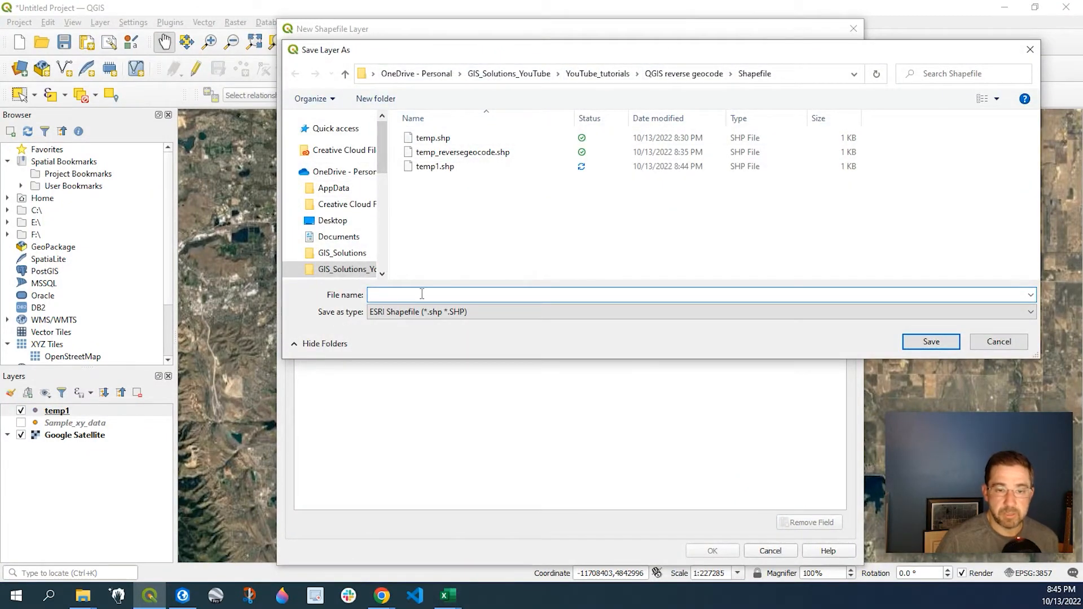
{"action": "type", "text": "T"}
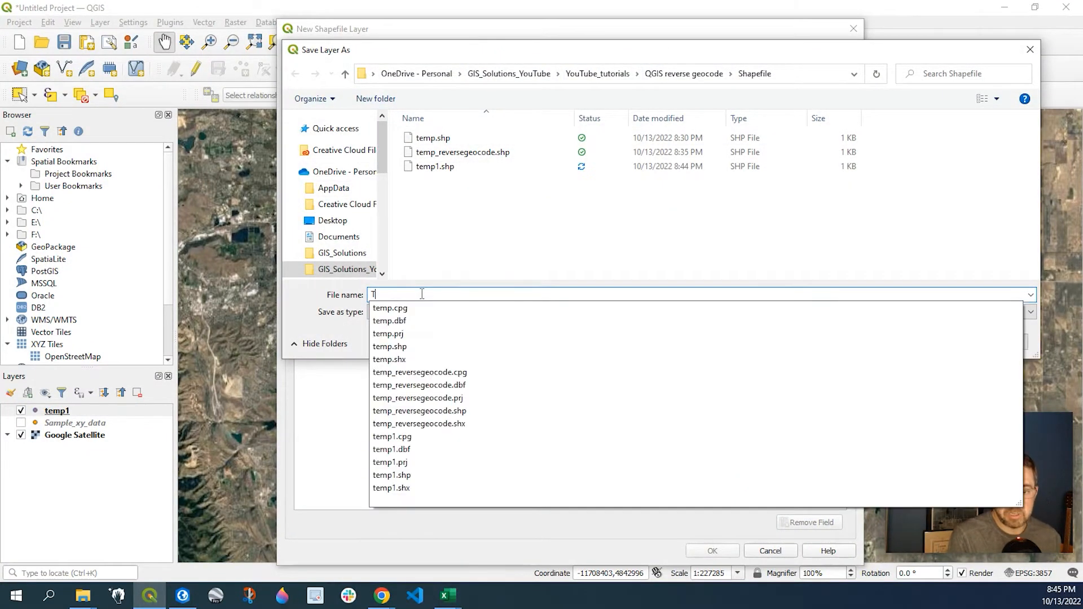
{"action": "type", "text": "emp_point_layer"}
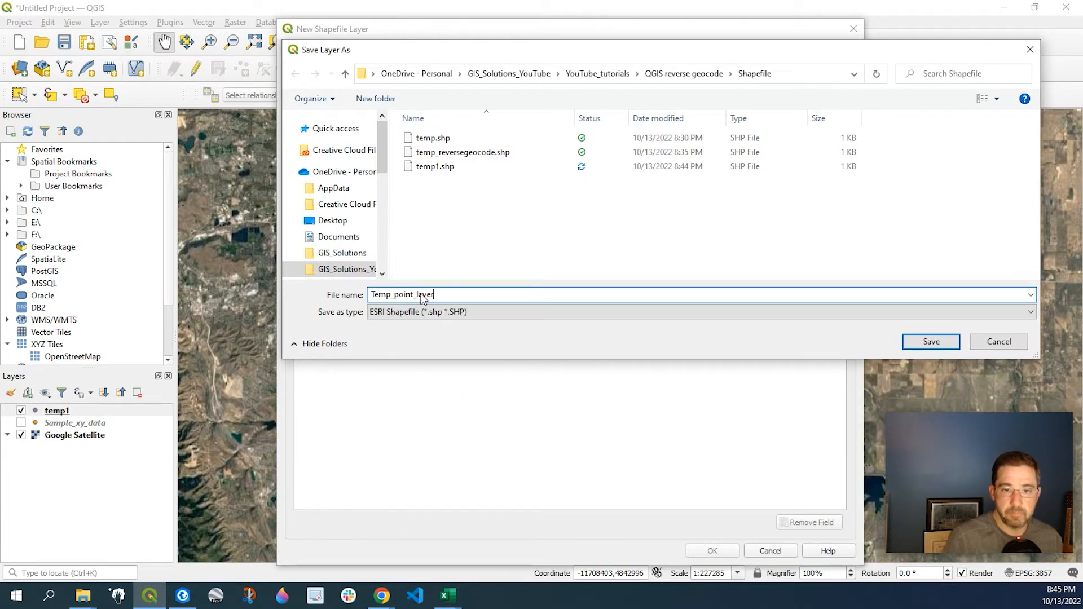
{"action": "left_click", "coordinate": [930, 341]}
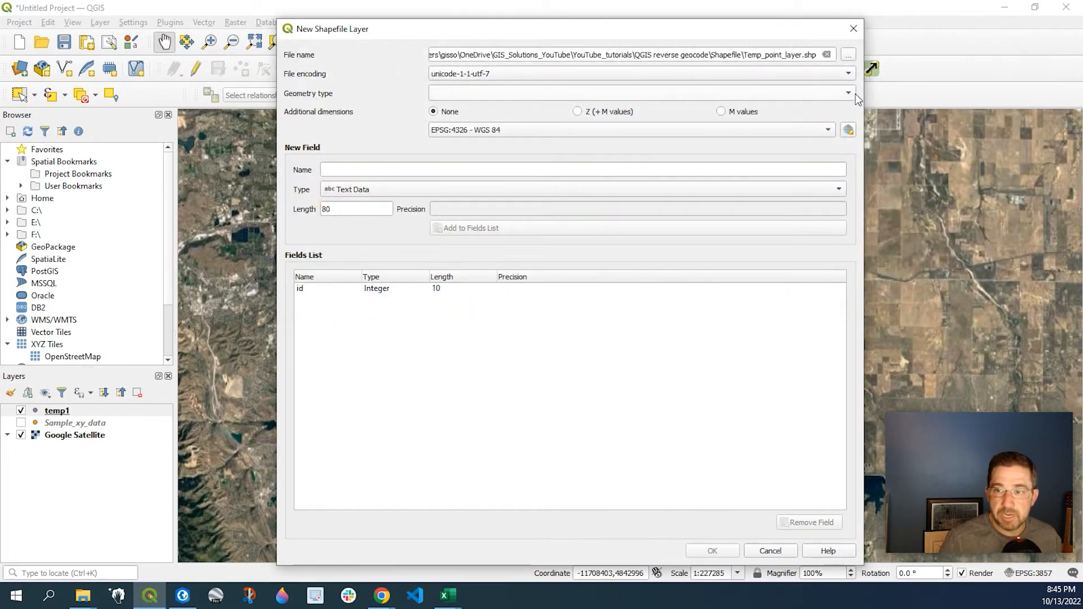
{"action": "left_click", "coordinate": [847, 93]}
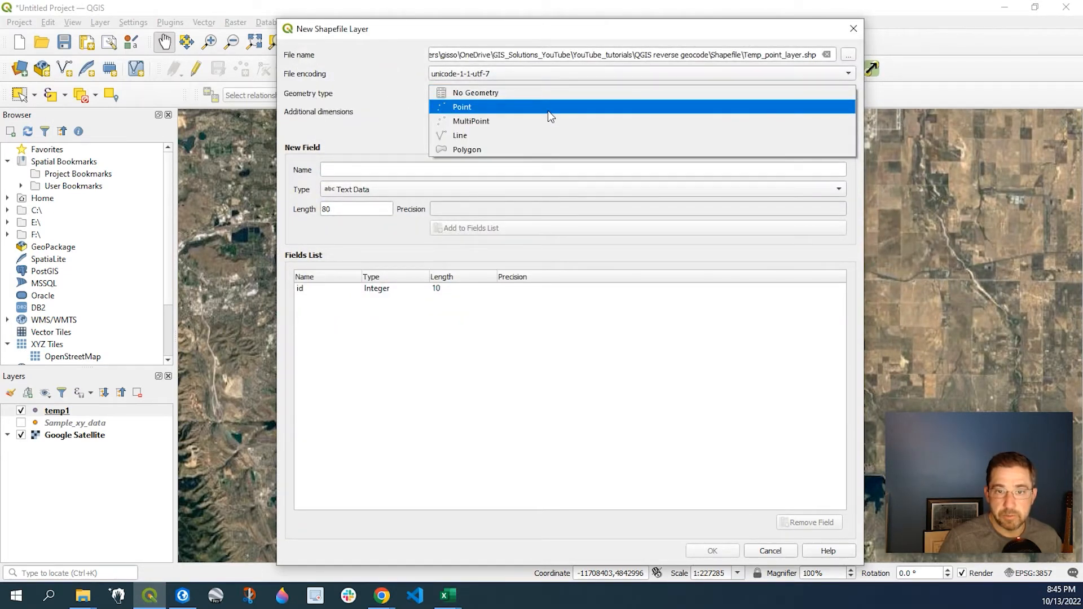
{"action": "left_click", "coordinate": [462, 106]}
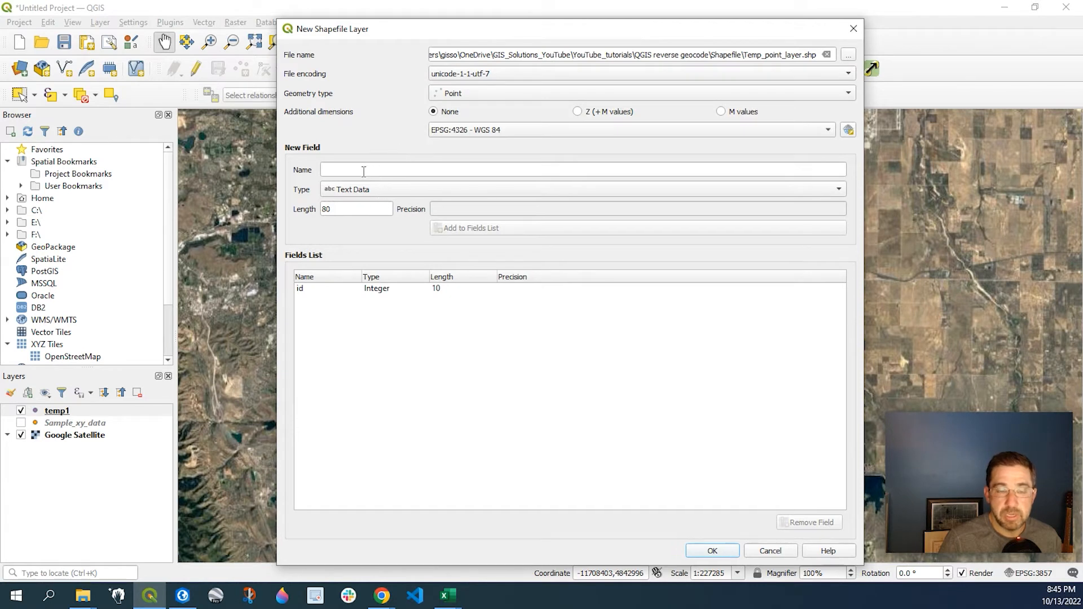
{"action": "mouse_move", "coordinate": [478, 291]}
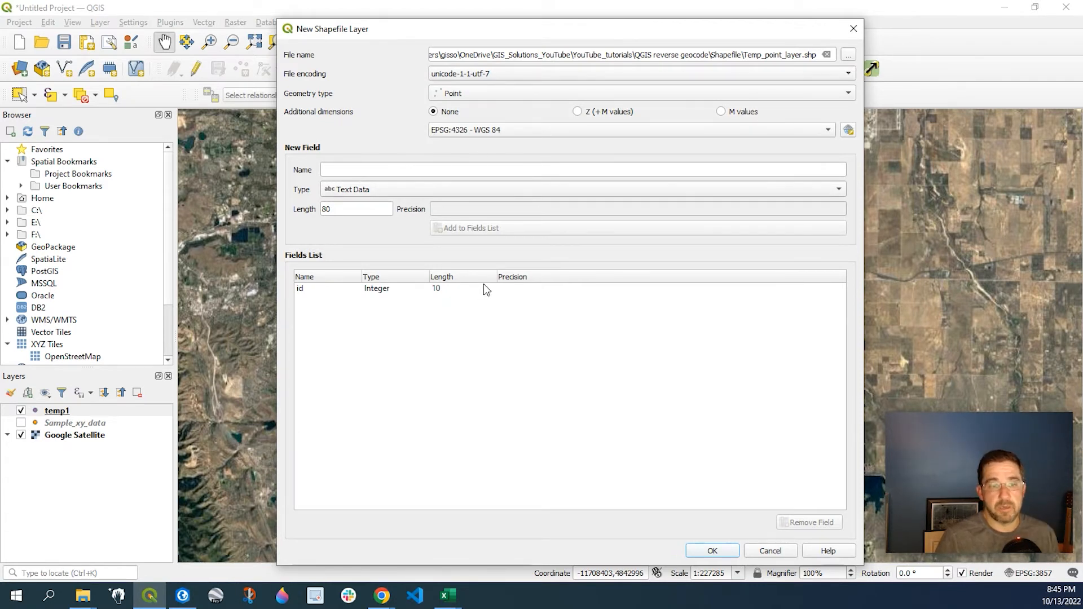
{"action": "mouse_move", "coordinate": [494, 309]}
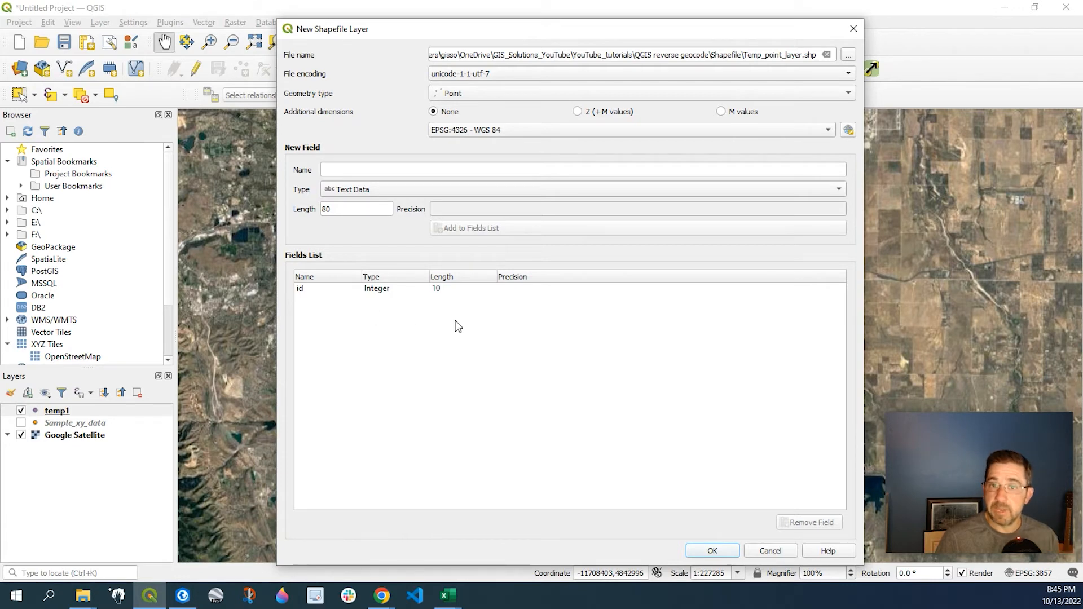
{"action": "mouse_move", "coordinate": [682, 452]}
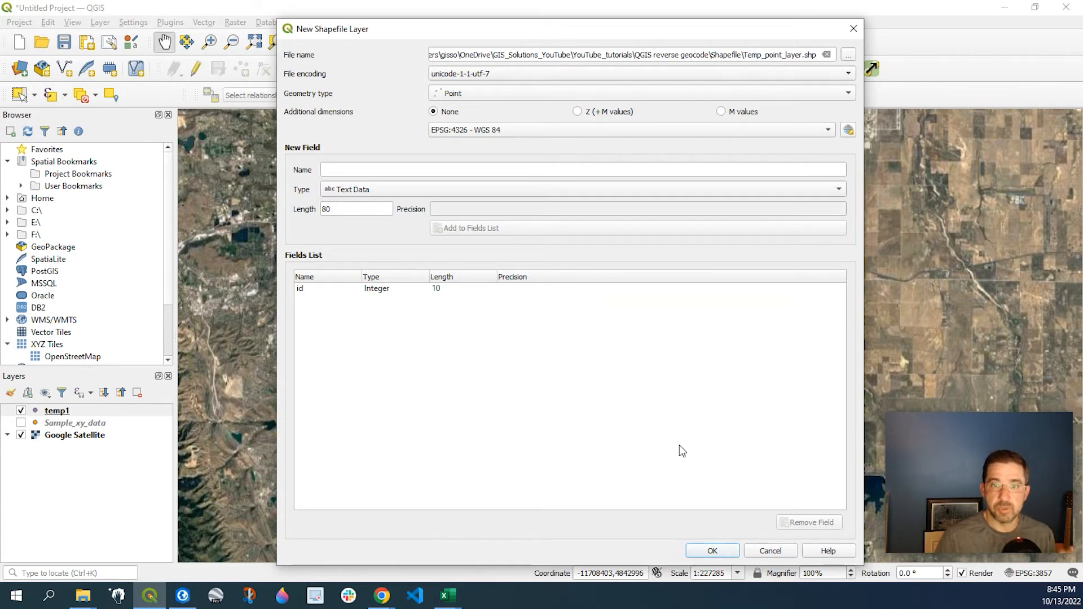
{"action": "left_click", "coordinate": [712, 551]}
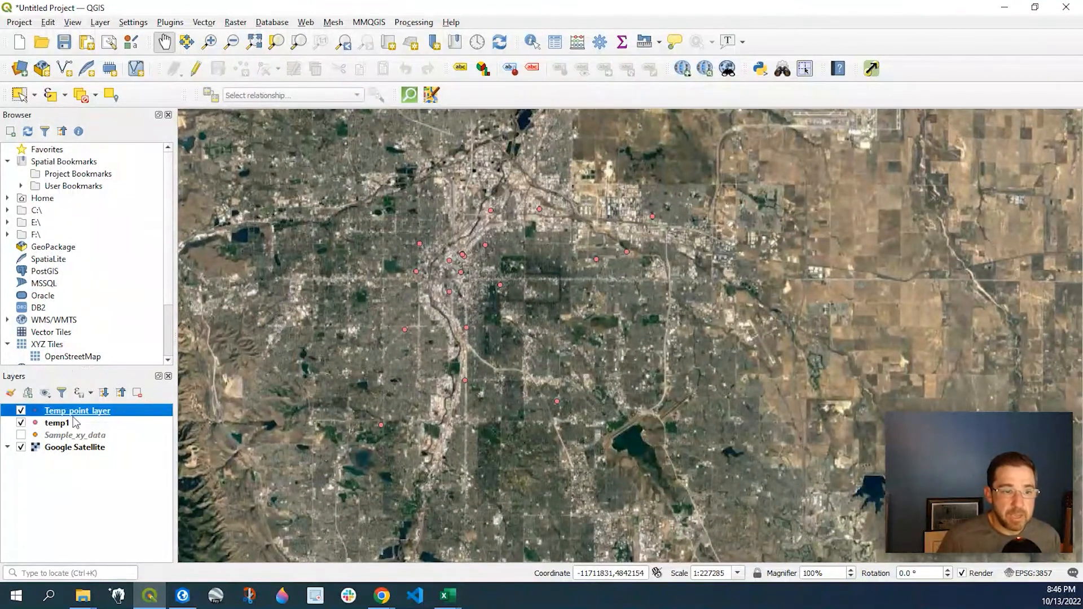
Select Temp_point_layer and turn on editing
{"action": "right_click", "coordinate": [76, 410]}
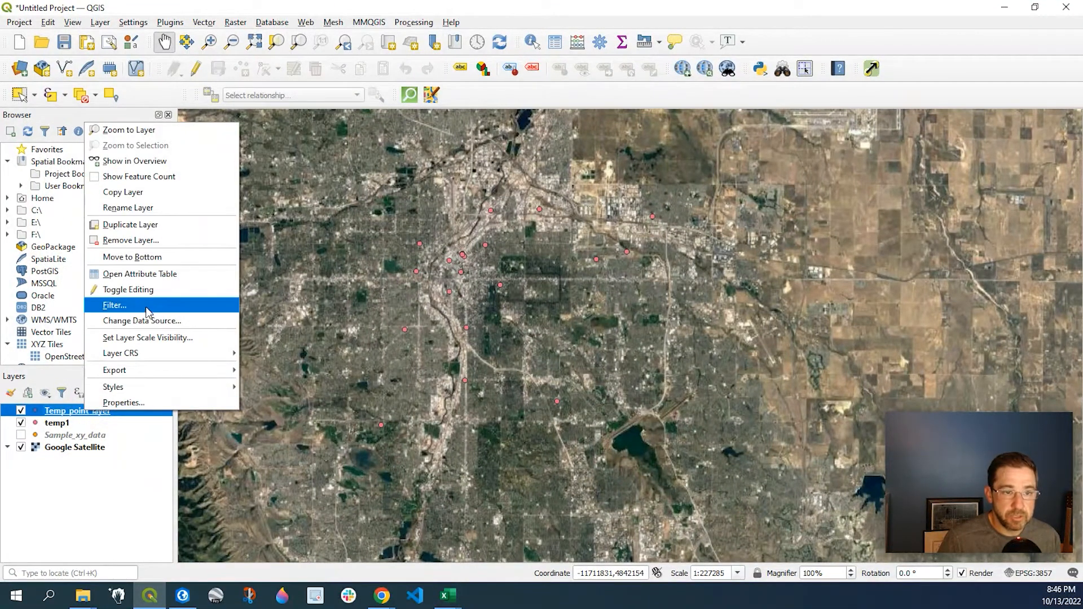
{"action": "mouse_move", "coordinate": [142, 290]}
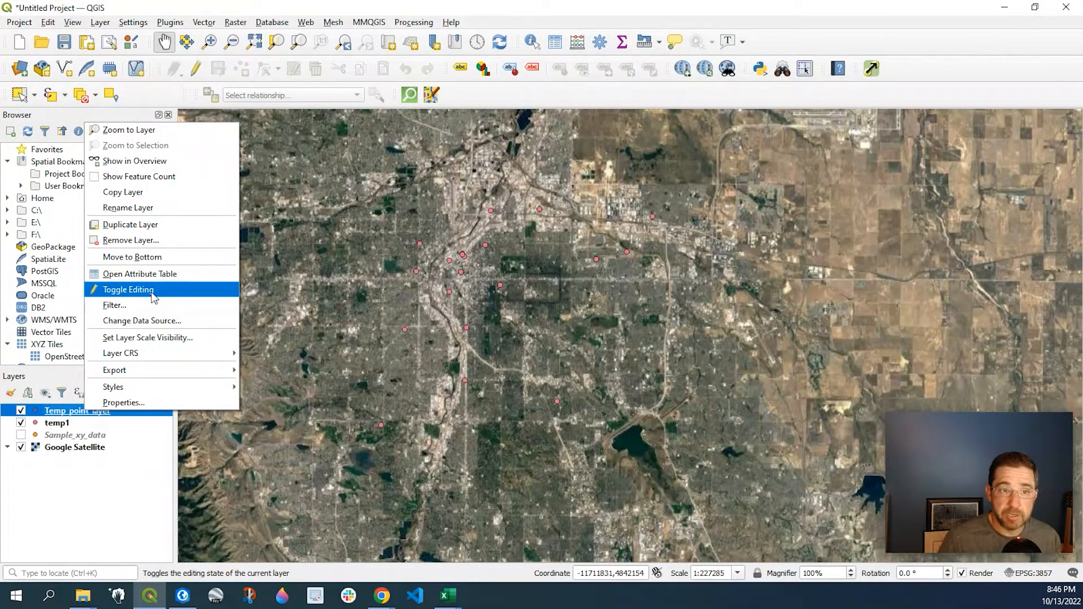
{"action": "left_click", "coordinate": [127, 289]}
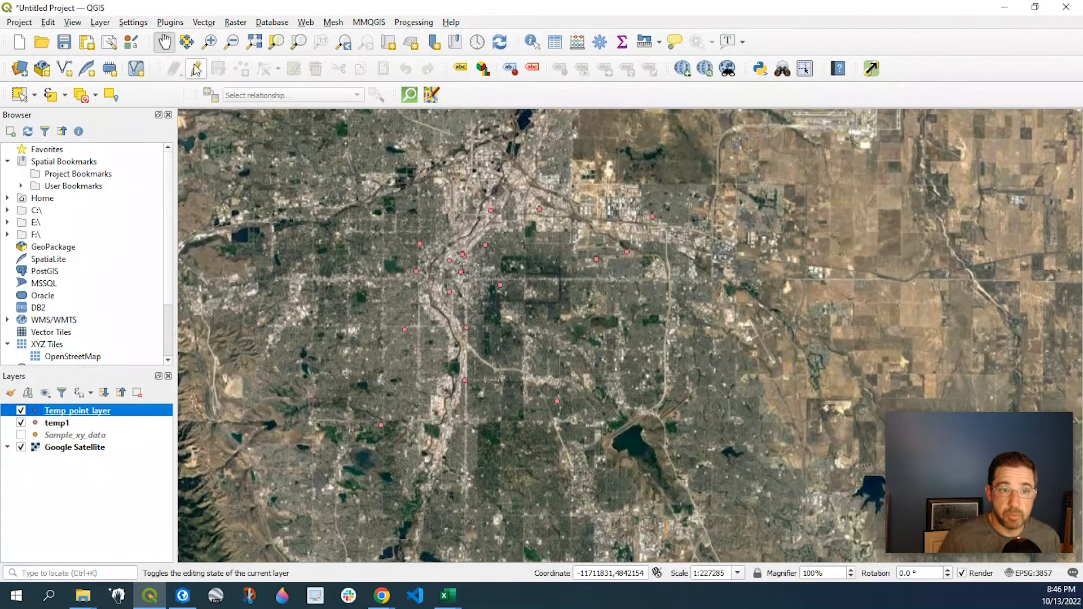
{"action": "mouse_move", "coordinate": [197, 68]}
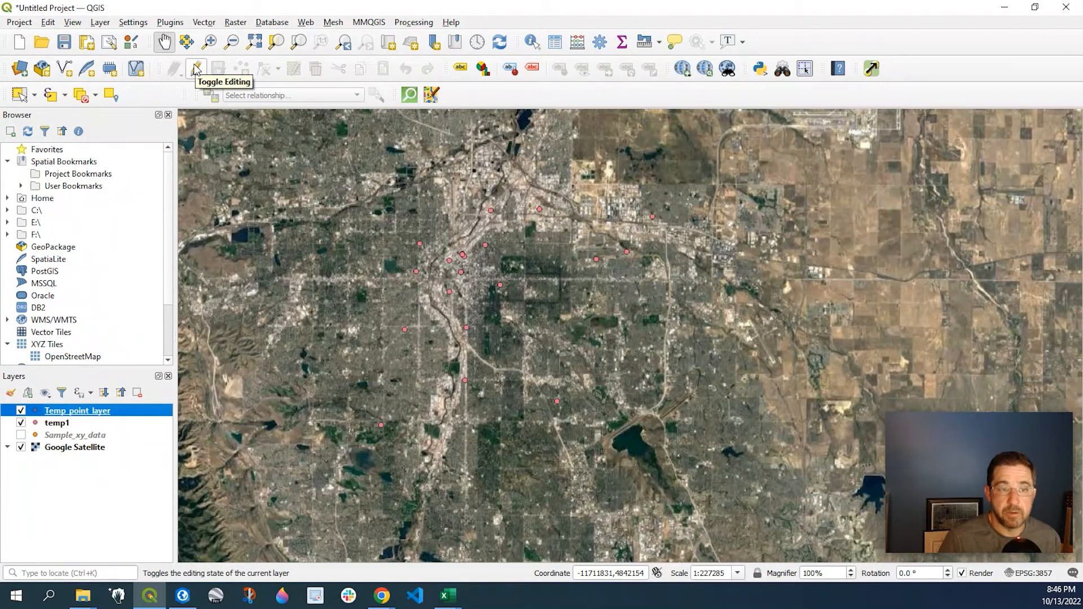
{"action": "left_click", "coordinate": [196, 69]}
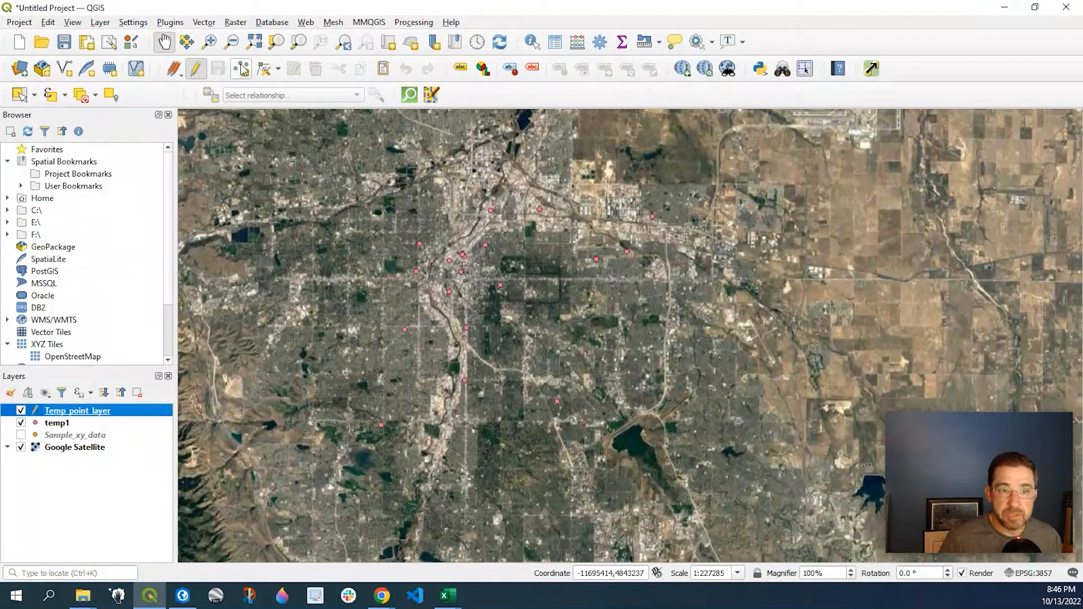
{"action": "mouse_move", "coordinate": [241, 69]}
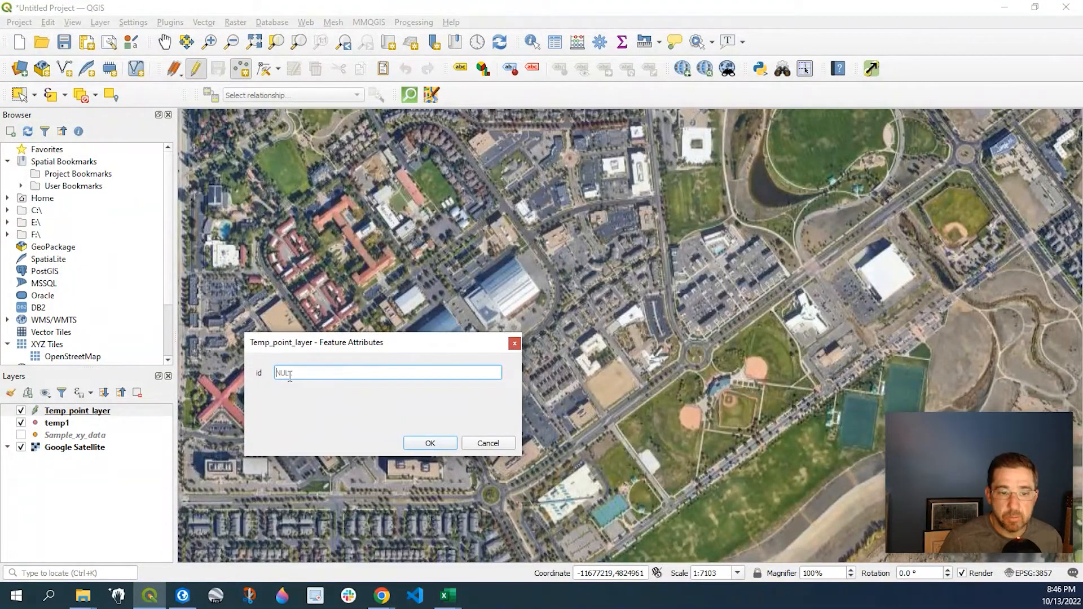
Digitize three points on the satellite map with ids 1, 2 and 3
{"action": "type", "text": "1"}
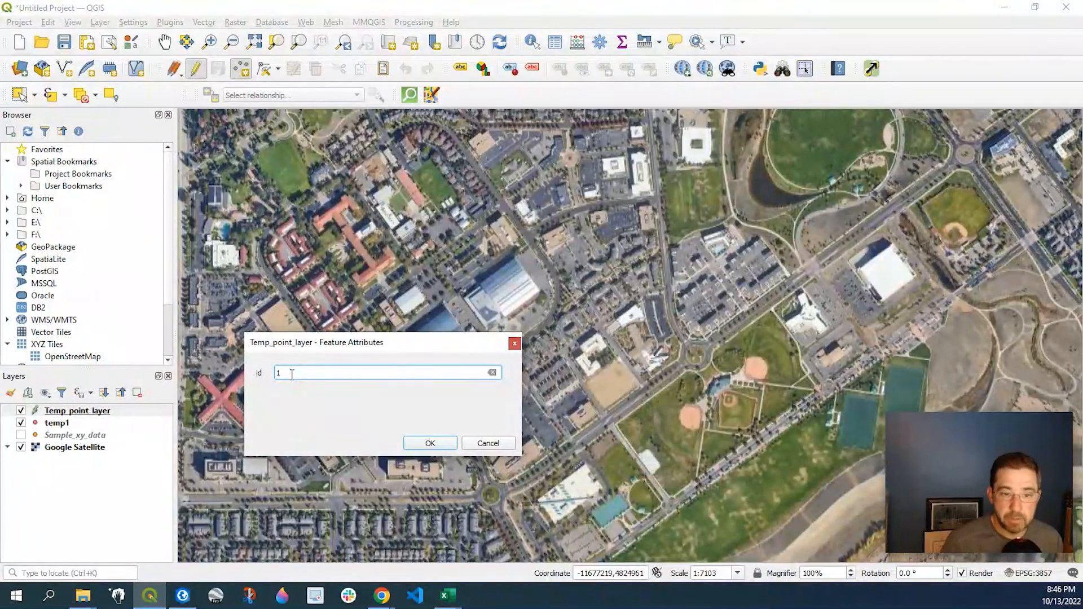
{"action": "left_click", "coordinate": [430, 443]}
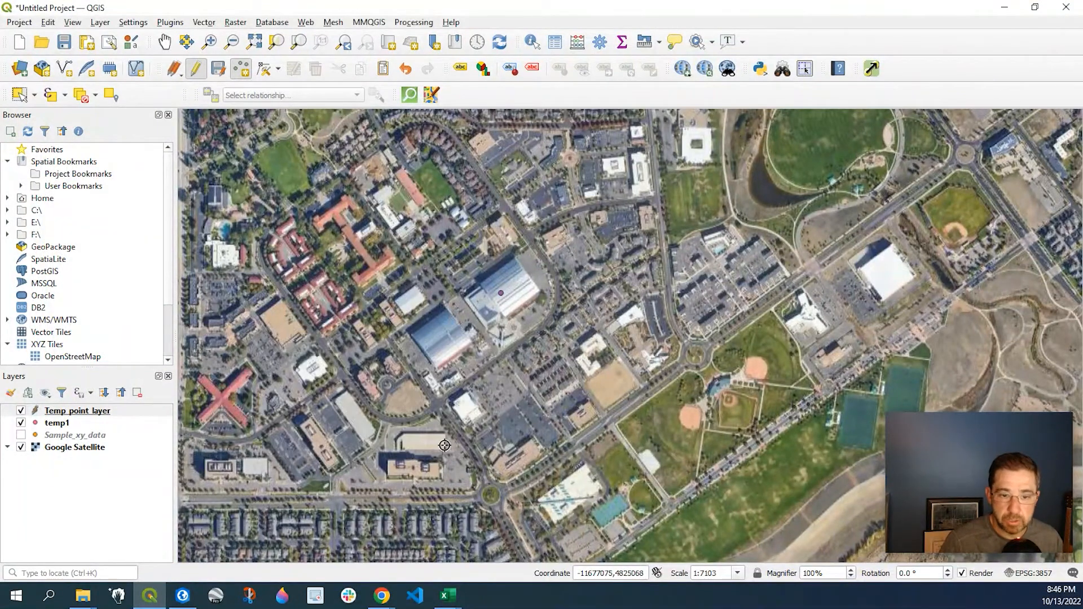
{"action": "left_click", "coordinate": [523, 339]}
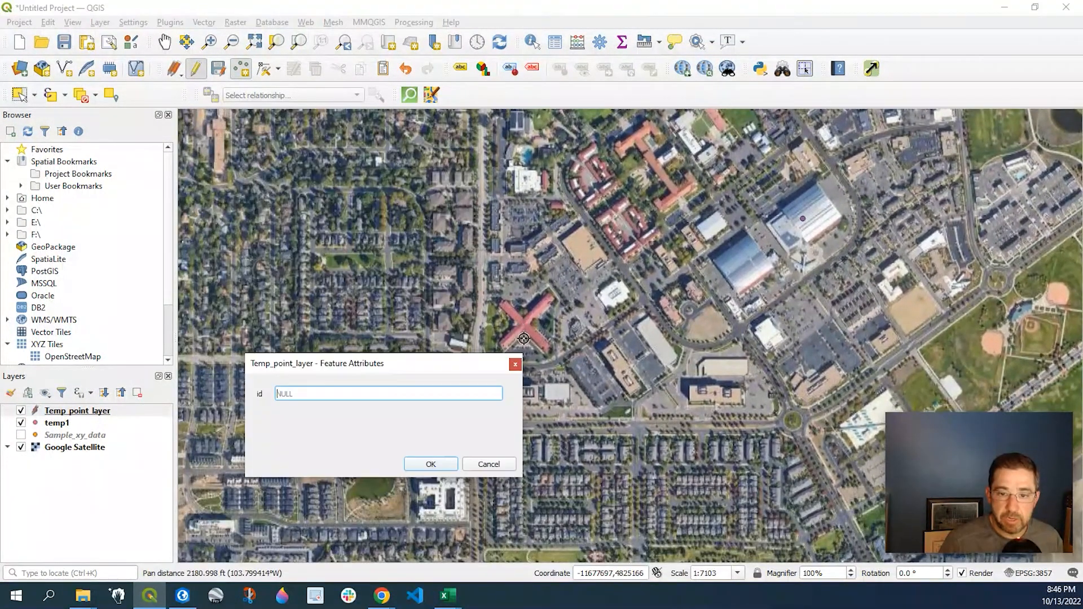
{"action": "type", "text": "2"}
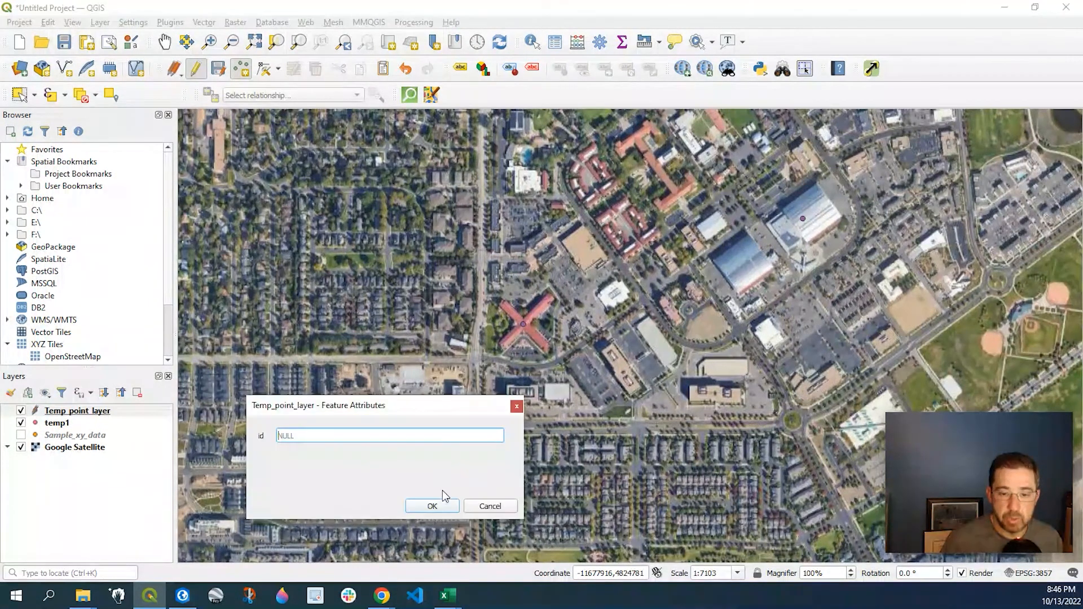
{"action": "type", "text": "3"}
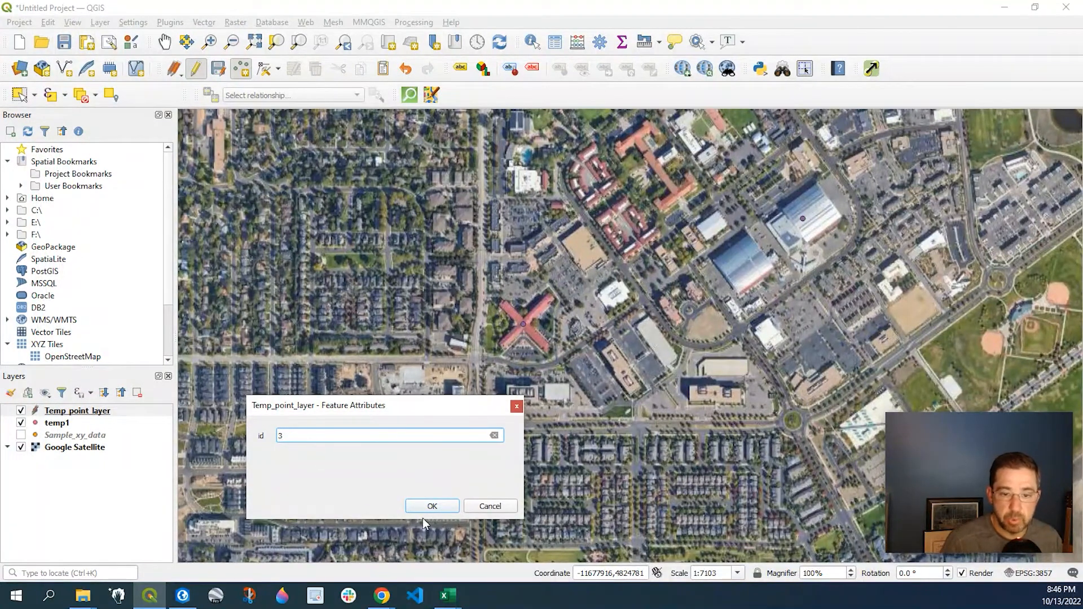
{"action": "left_click", "coordinate": [432, 505]}
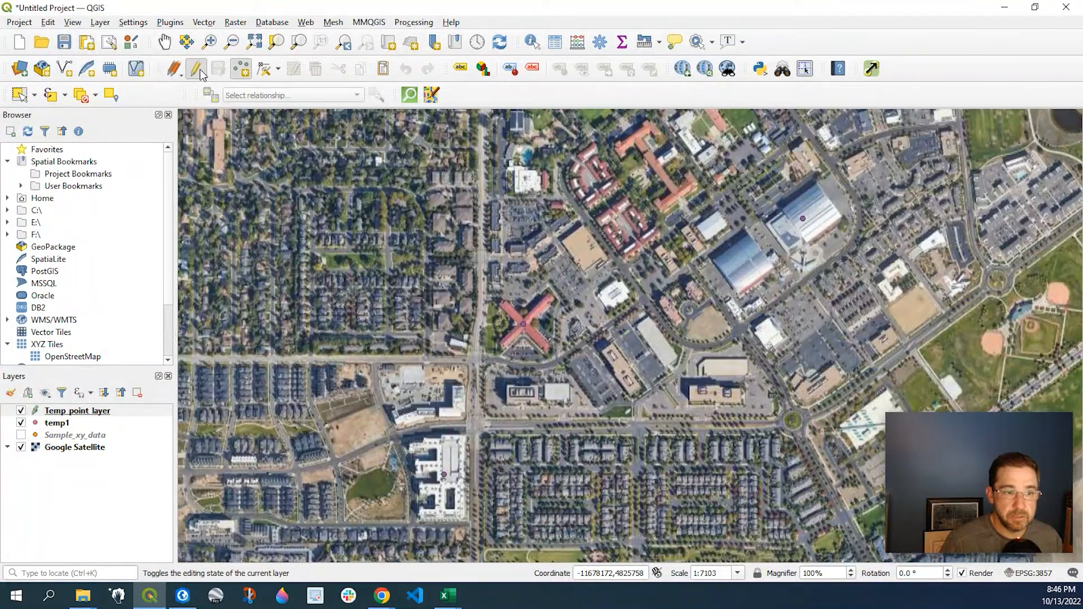
Toggle editing off on Temp_point_layer to keep the three points
{"action": "left_click", "coordinate": [197, 68]}
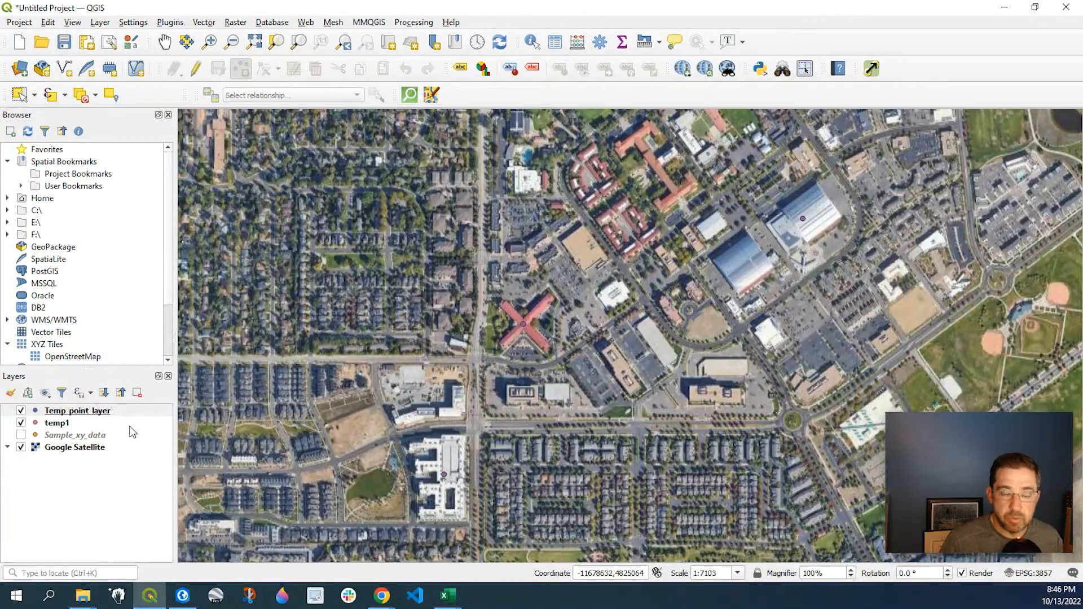
{"action": "right_click", "coordinate": [77, 410]}
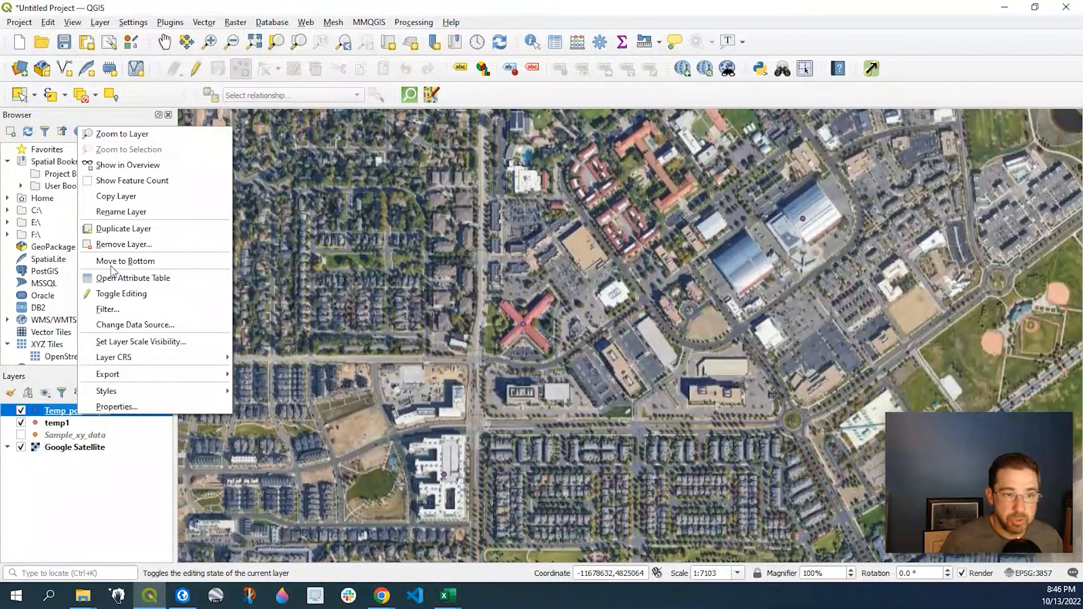
{"action": "left_click", "coordinate": [133, 278]}
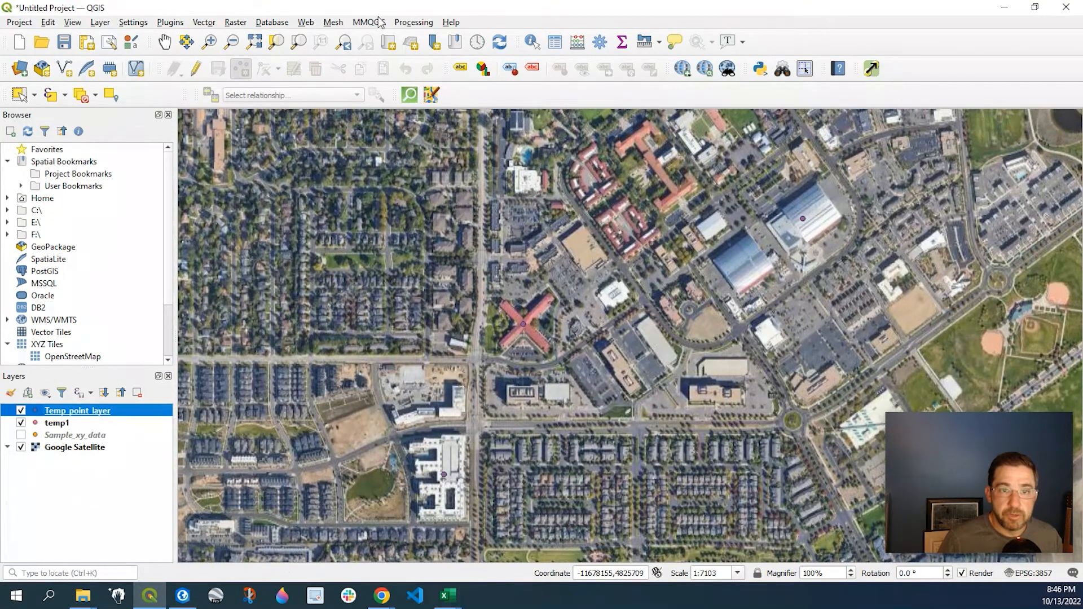
Run MMQGIS Reverse Geocode on Temp_point_layer, saving output as Temp_point_layer1.shp
{"action": "left_click", "coordinate": [369, 22]}
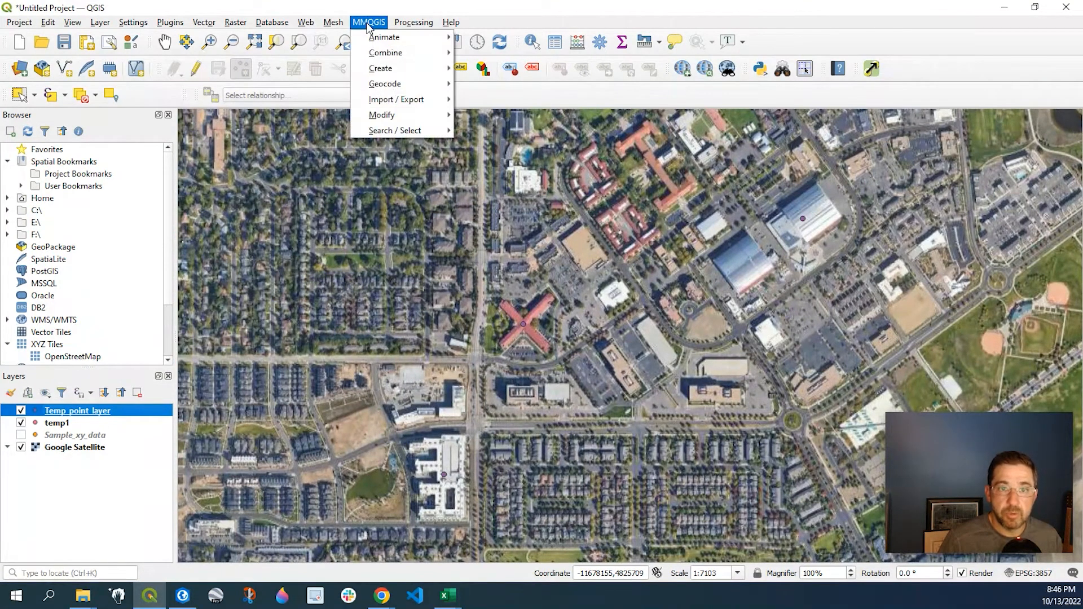
{"action": "mouse_move", "coordinate": [385, 83]}
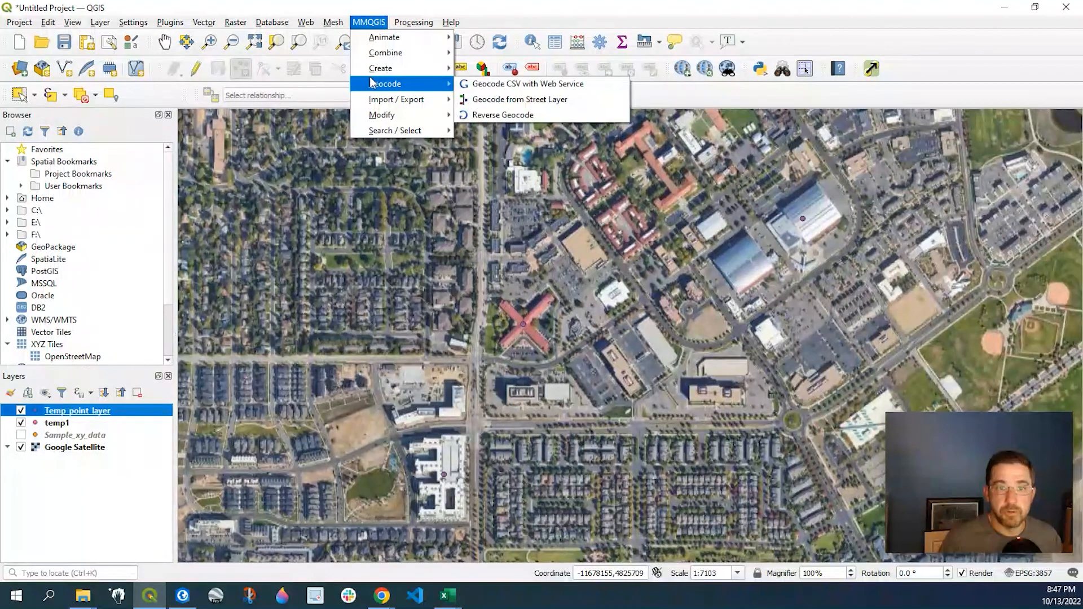
{"action": "left_click", "coordinate": [502, 115]}
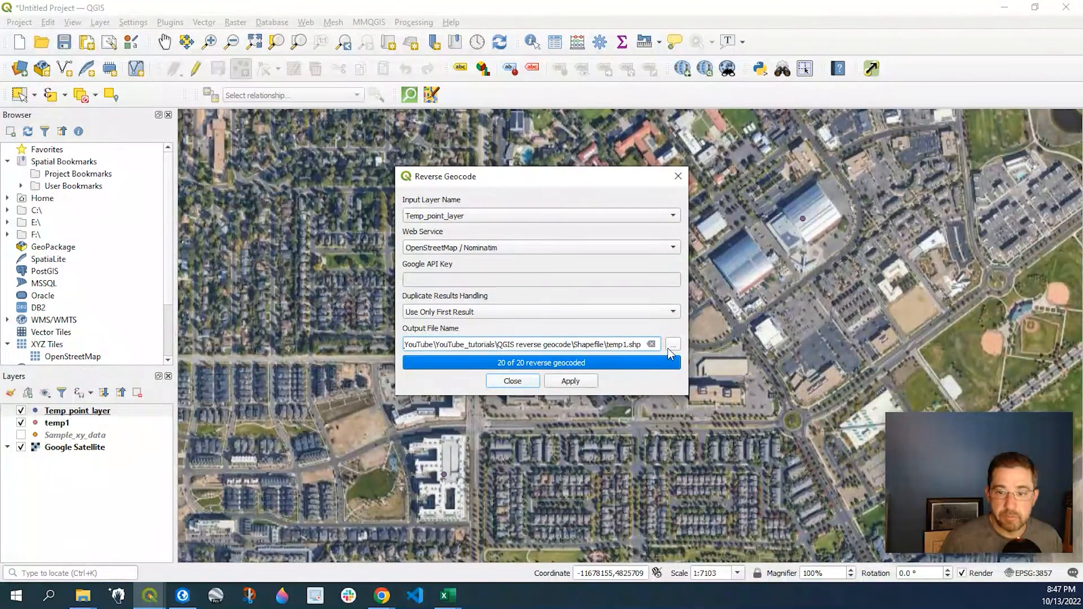
{"action": "left_click", "coordinate": [673, 345]}
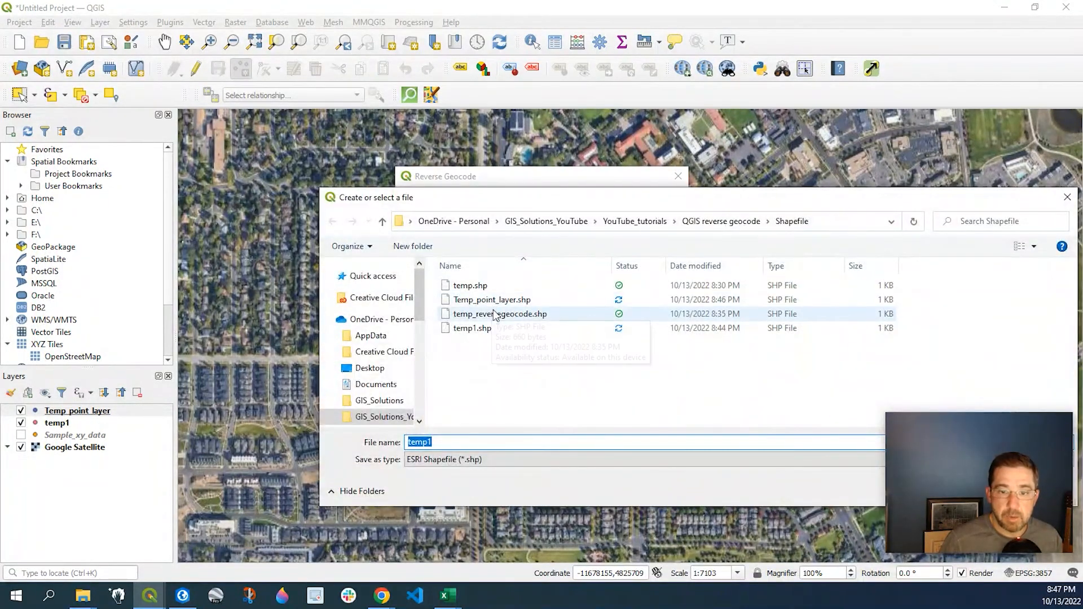
{"action": "left_click", "coordinate": [491, 299]}
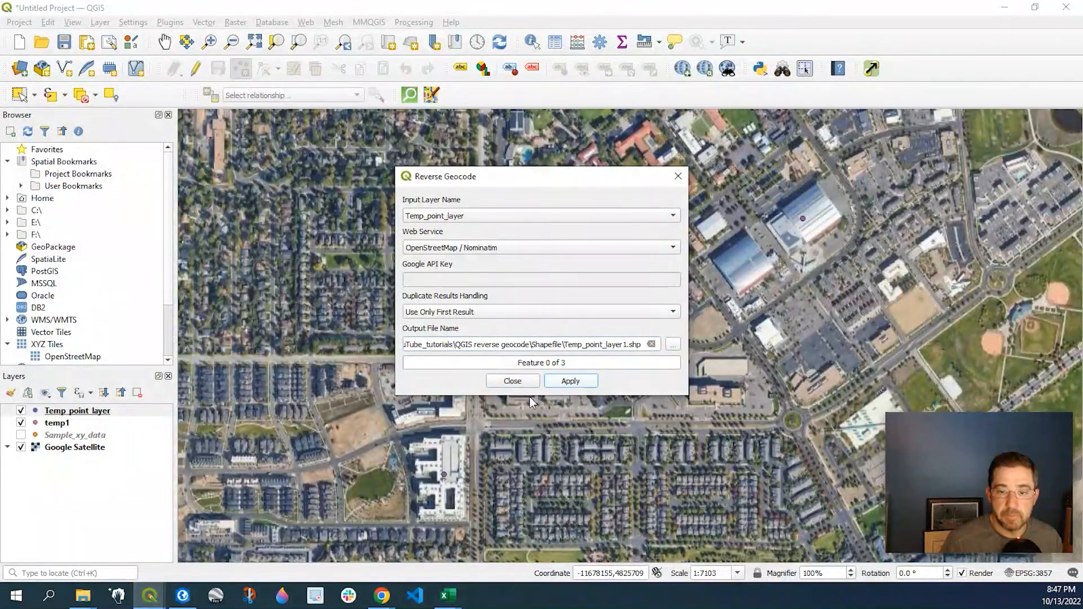
{"action": "mouse_move", "coordinate": [646, 409]}
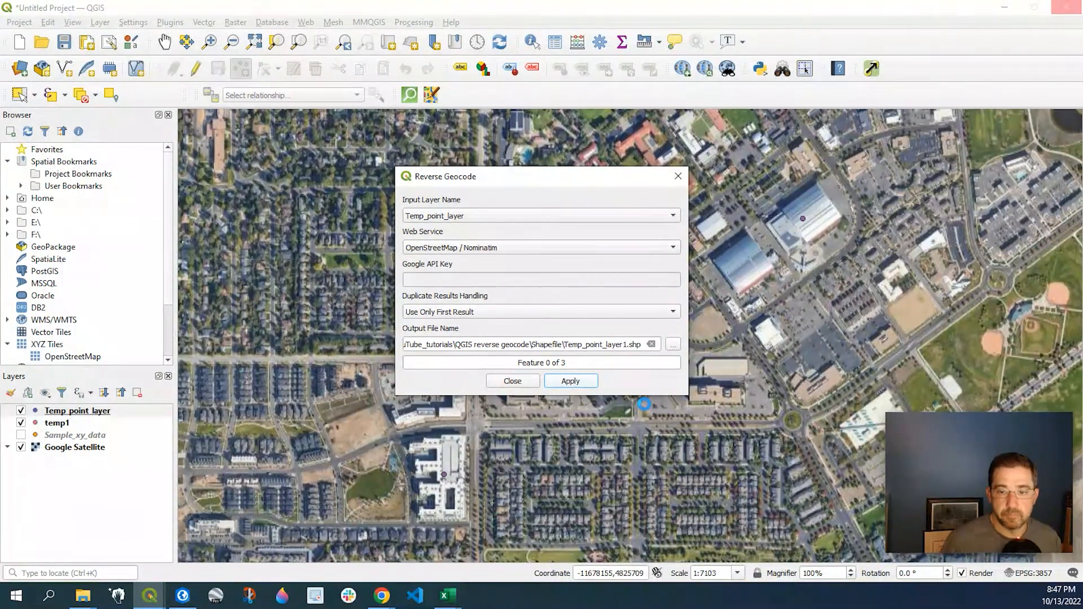
{"action": "left_click", "coordinate": [570, 381]}
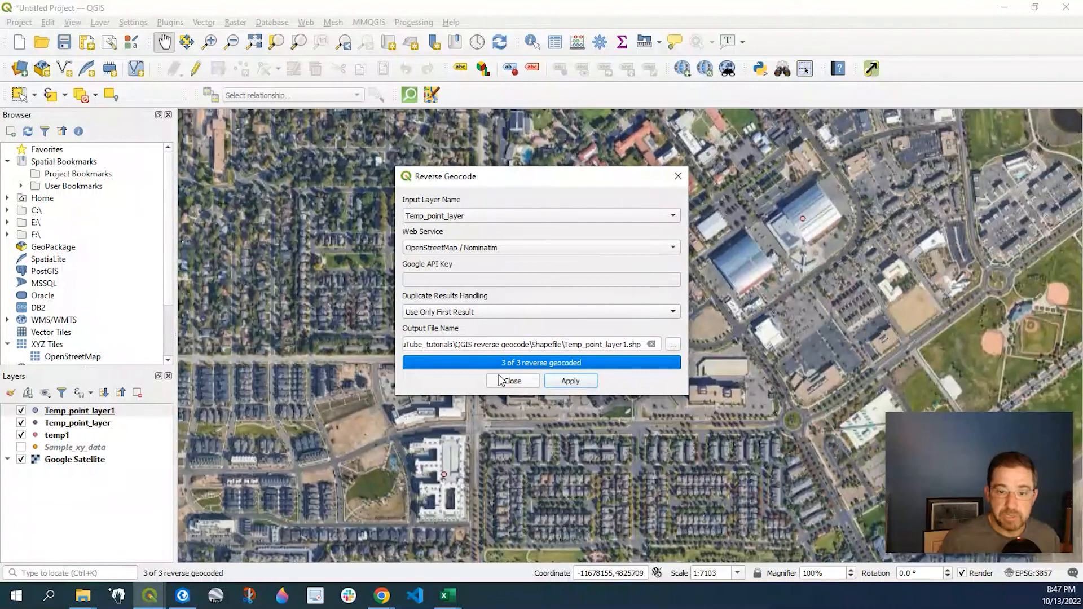
Show Temp_point_layer1's attribute table listing Wings over the Rockies museum and two apartments
{"action": "left_click", "coordinate": [511, 381]}
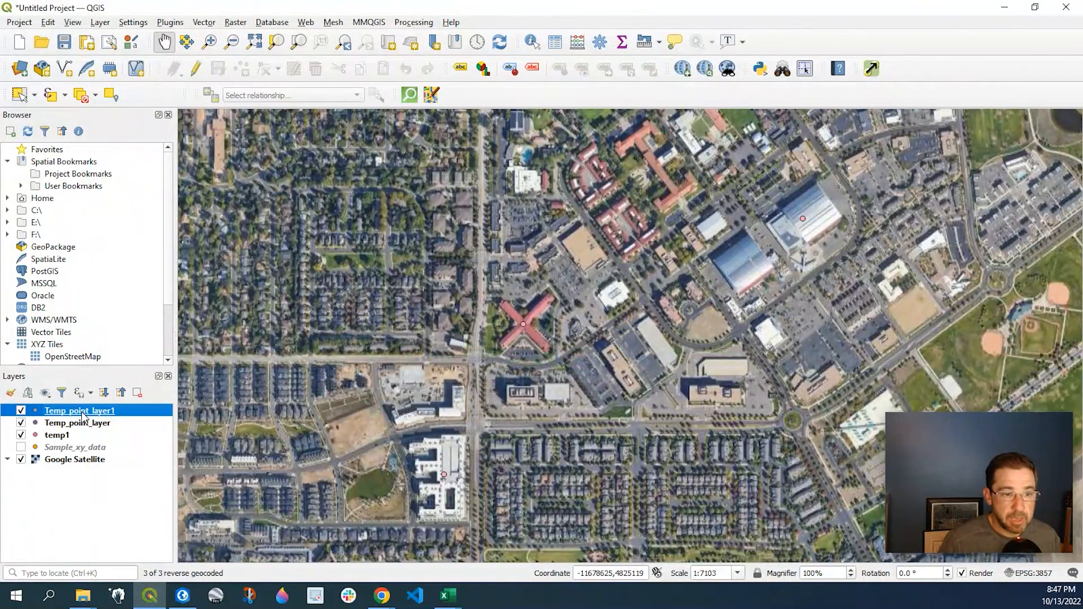
{"action": "right_click", "coordinate": [79, 410]}
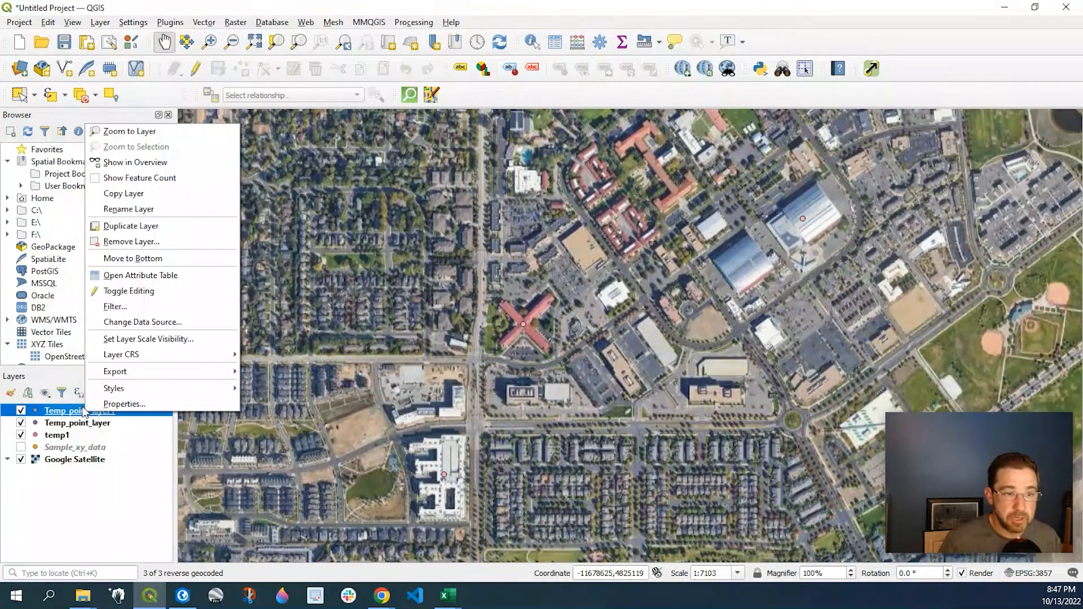
{"action": "left_click", "coordinate": [140, 275]}
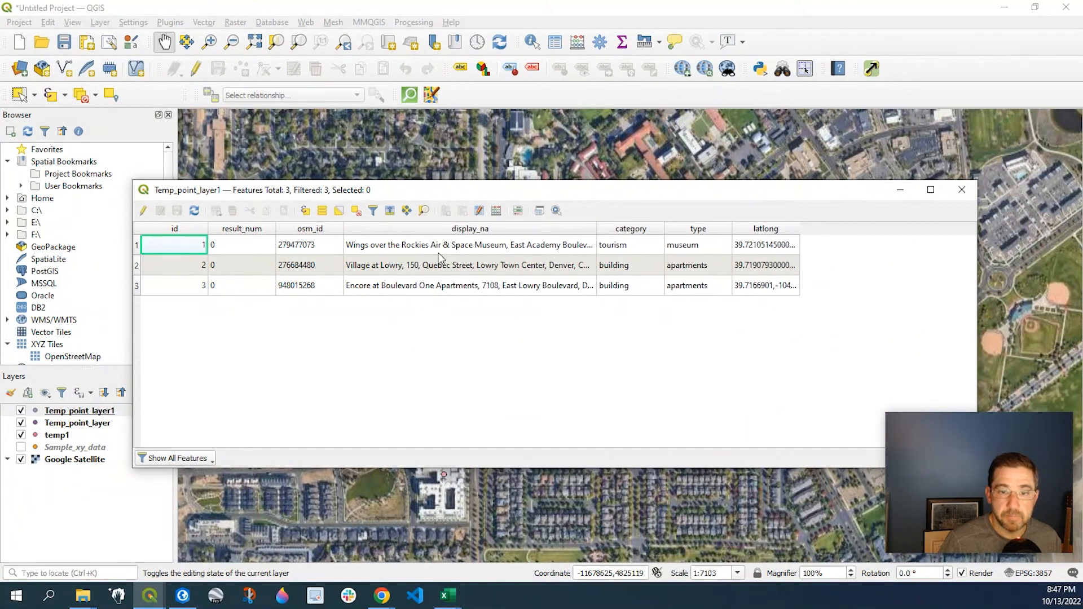
{"action": "mouse_move", "coordinate": [610, 253]}
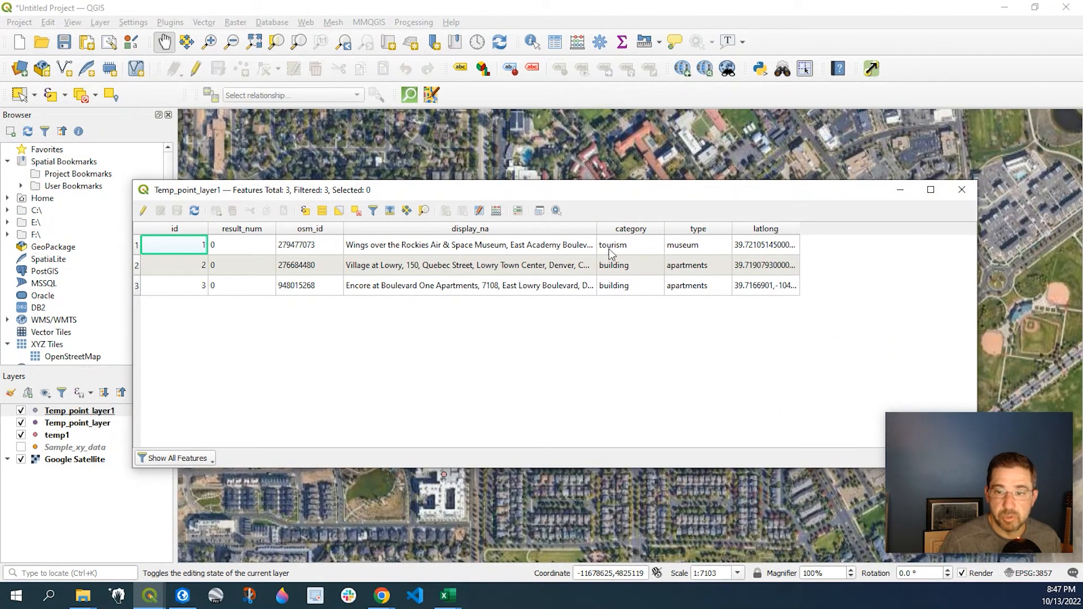
{"action": "left_click", "coordinate": [80, 410]}
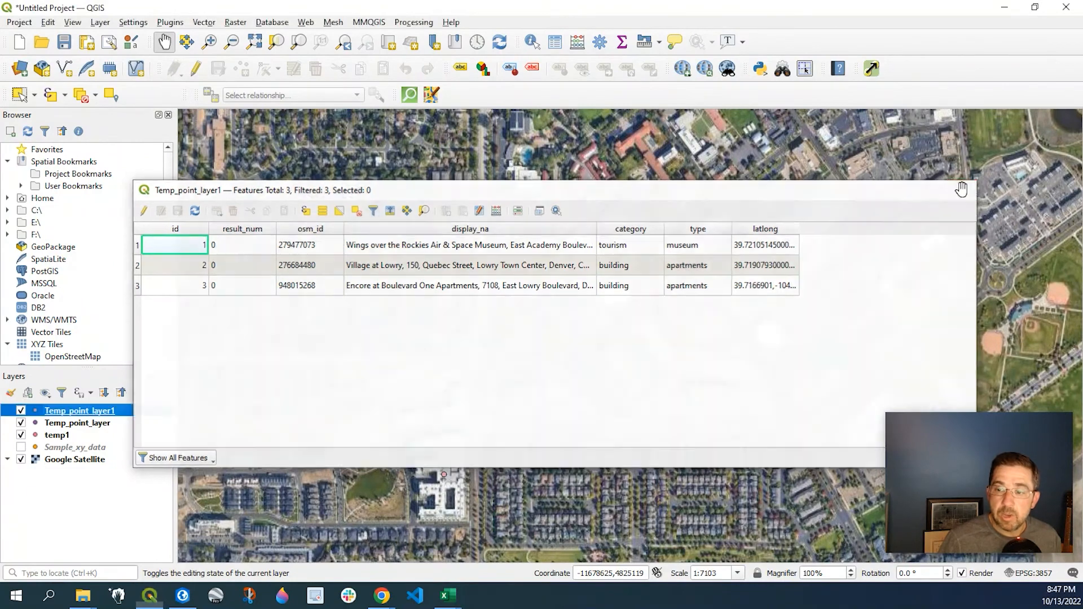